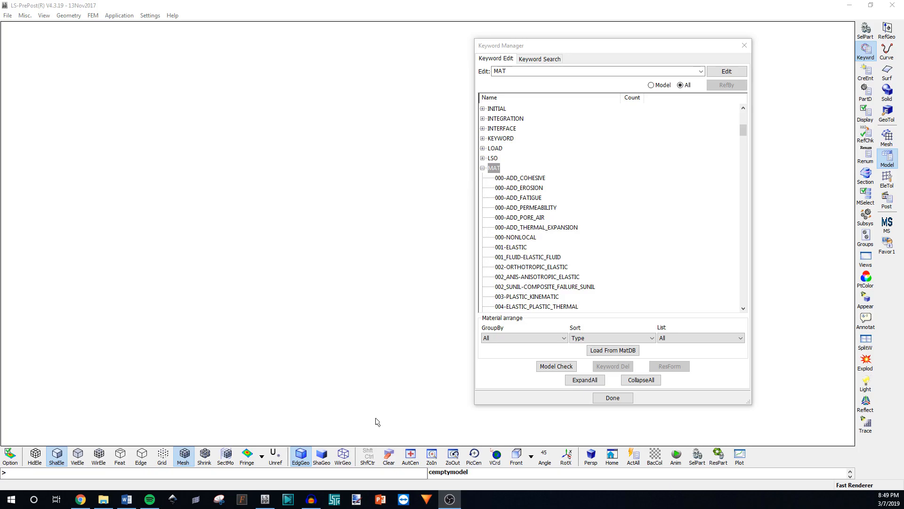
pyautogui.moveTo(376, 418)
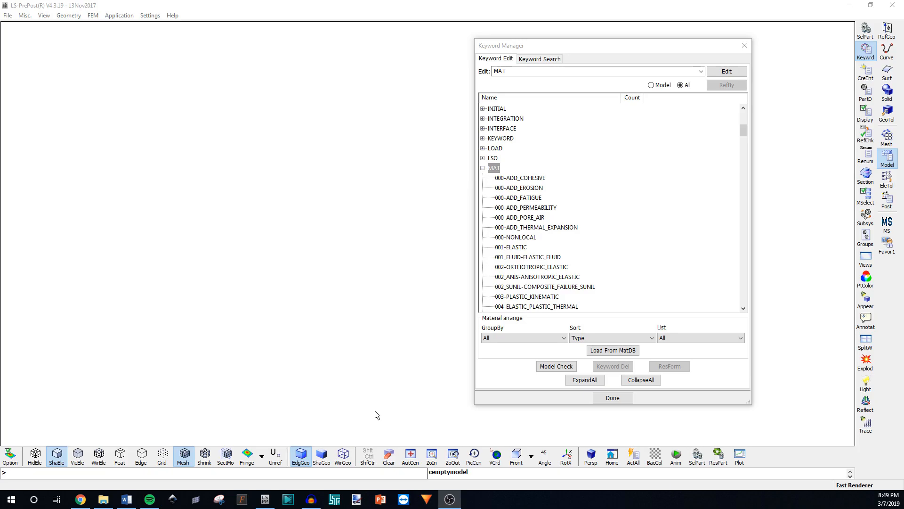
pyautogui.moveTo(371, 401)
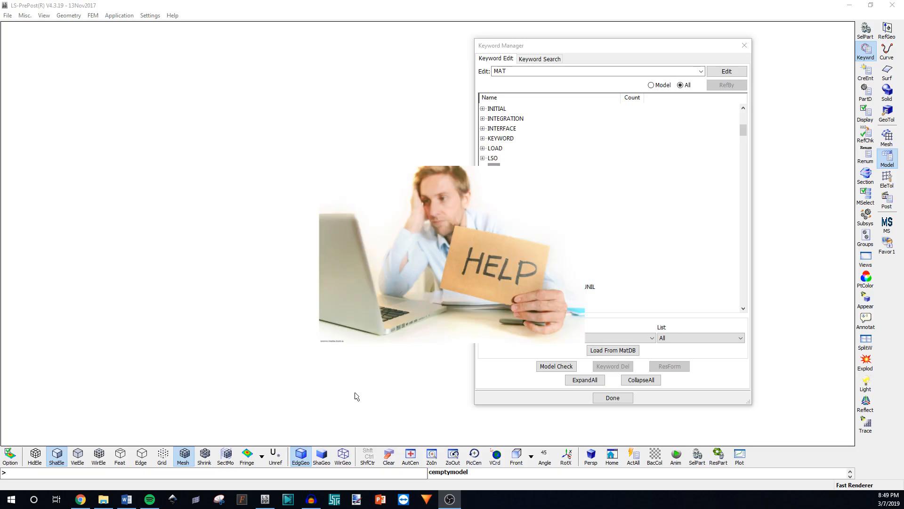
# Pick 000-ADD_FATIGUE from the expanded MAT keyword list.
pyautogui.click(483, 168)
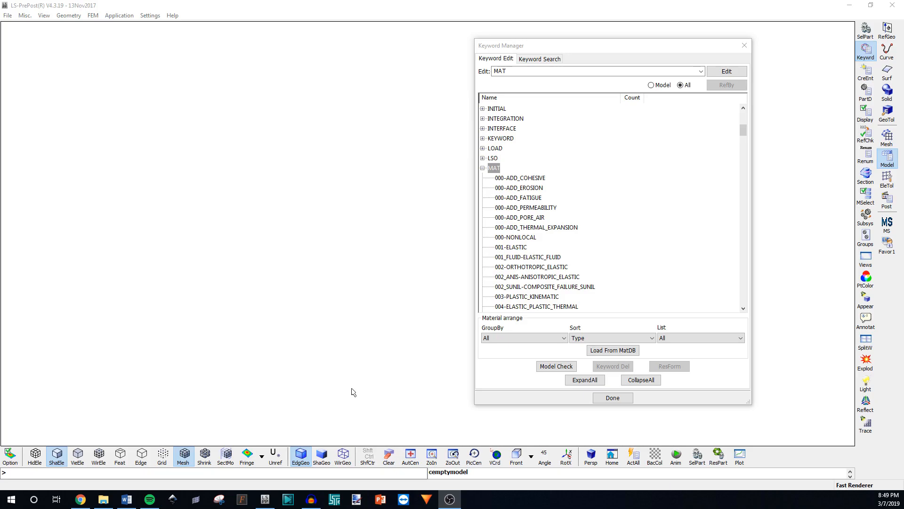
pyautogui.moveTo(349, 390)
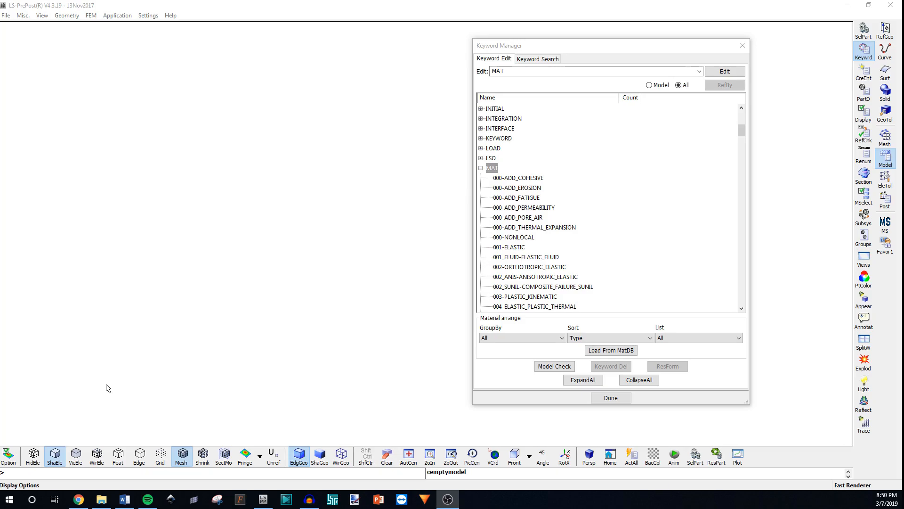
pyautogui.moveTo(143, 346)
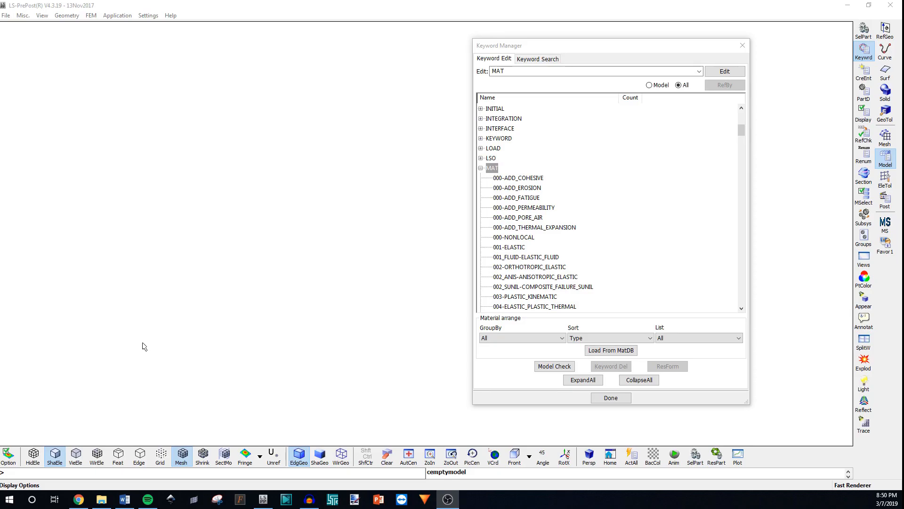
pyautogui.moveTo(134, 345)
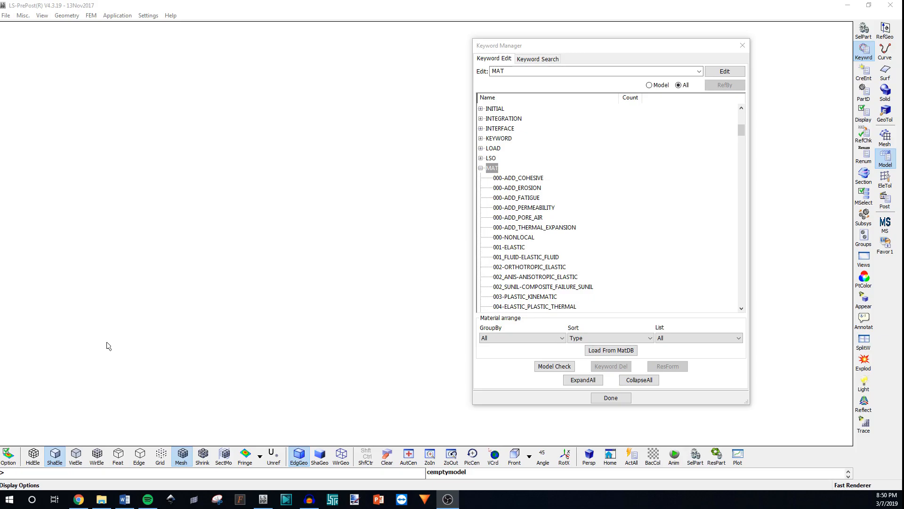
pyautogui.moveTo(108, 348)
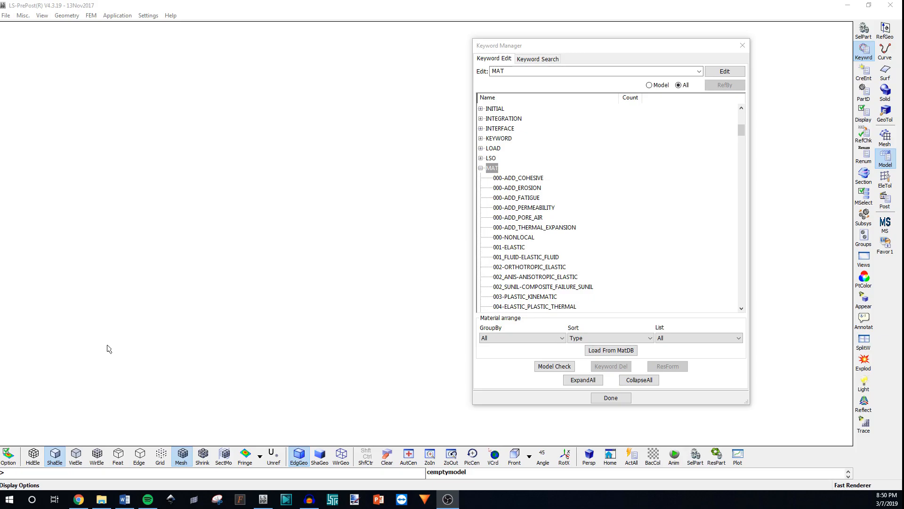
pyautogui.click(516, 197)
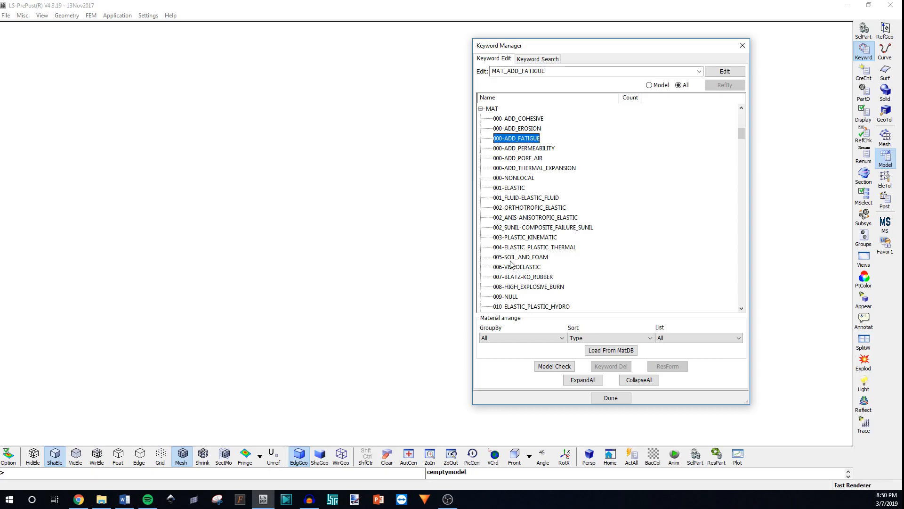
pyautogui.moveTo(509, 264)
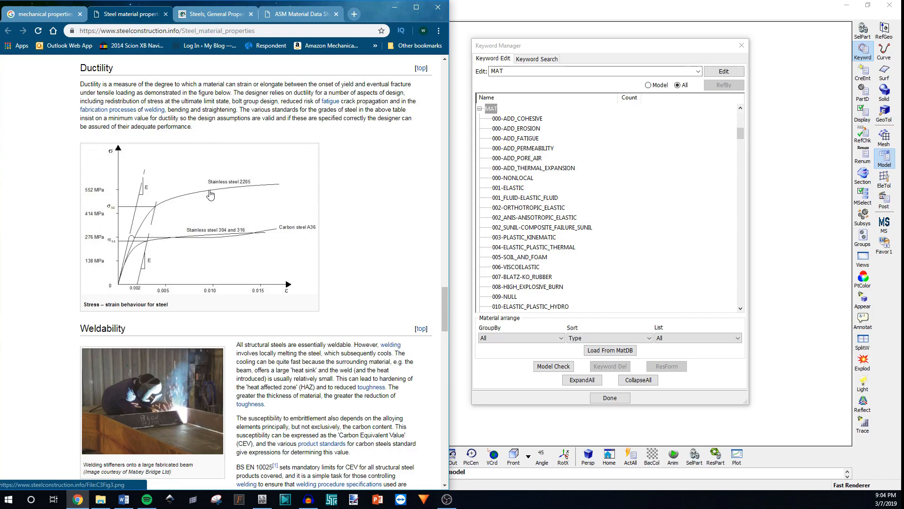
pyautogui.moveTo(242, 202)
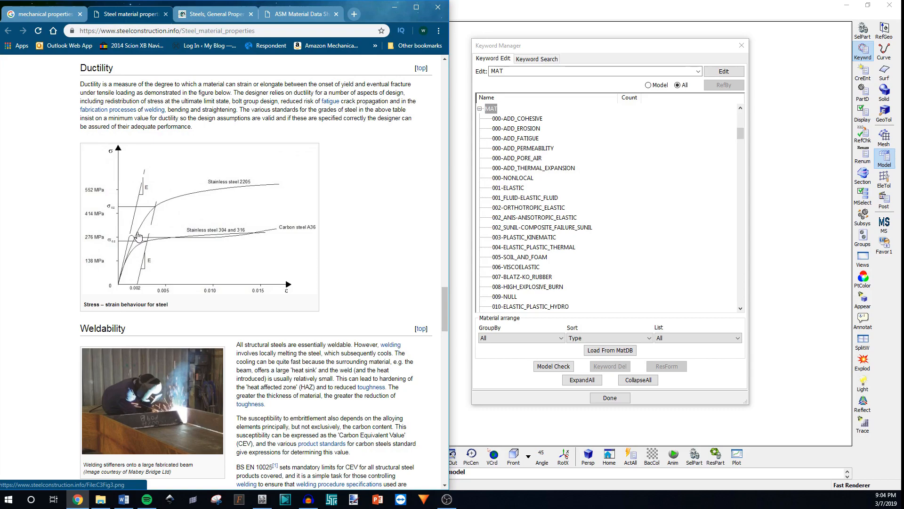
pyautogui.moveTo(169, 206)
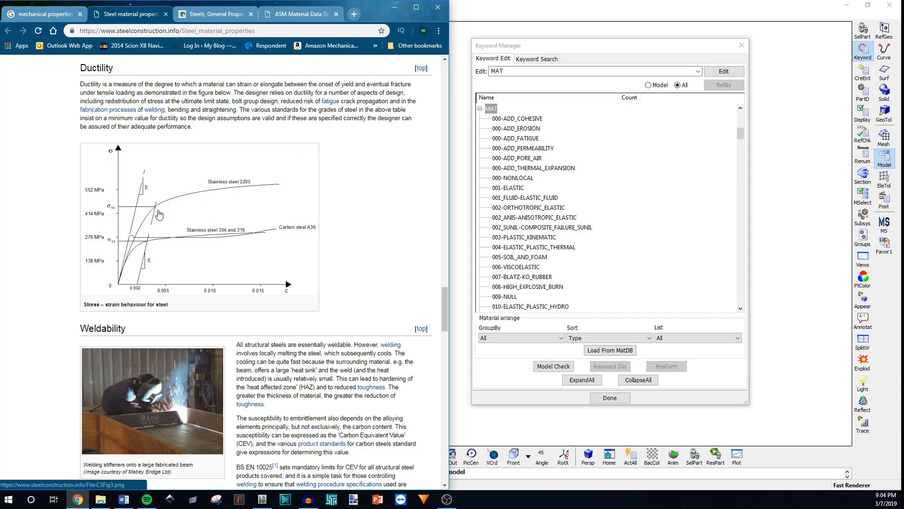
pyautogui.moveTo(496, 143)
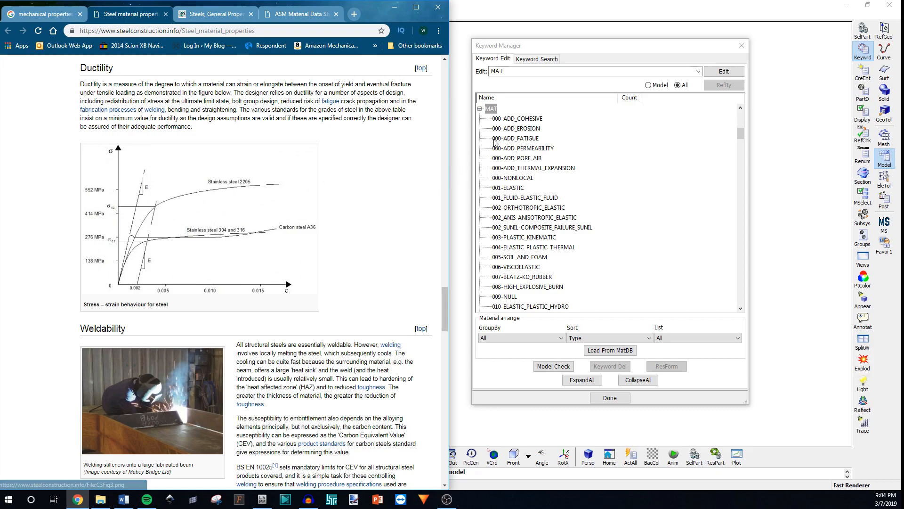
# Select the MAT_ADD_EROSION material keyword in place of fatigue.
pyautogui.click(516, 128)
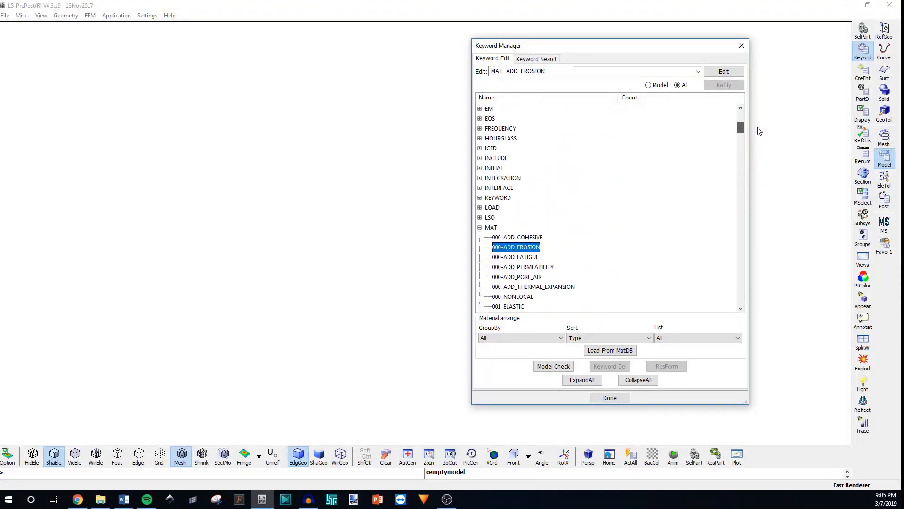
# Browse the MAT list through 001-ELASTIC and 006-VISCOELASTIC to 077_O-OGDEN_RUBBER.
pyautogui.scroll(-3)
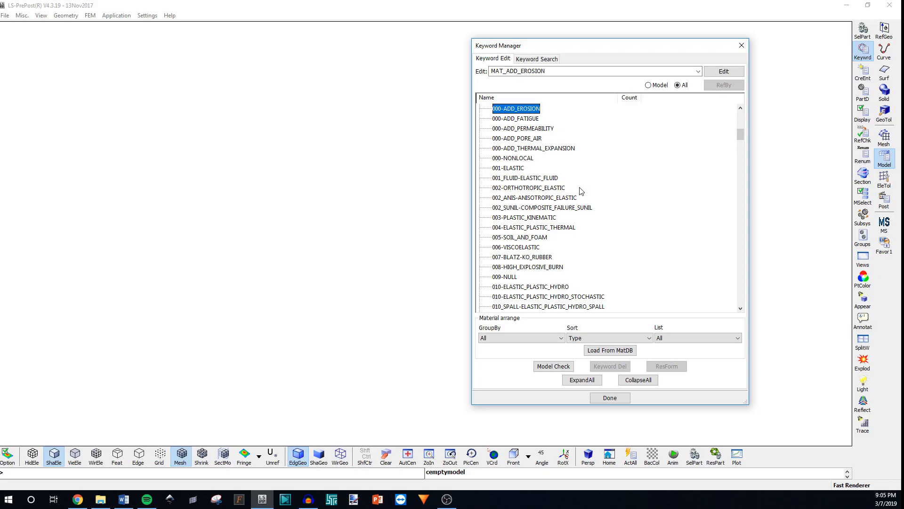
pyautogui.click(509, 168)
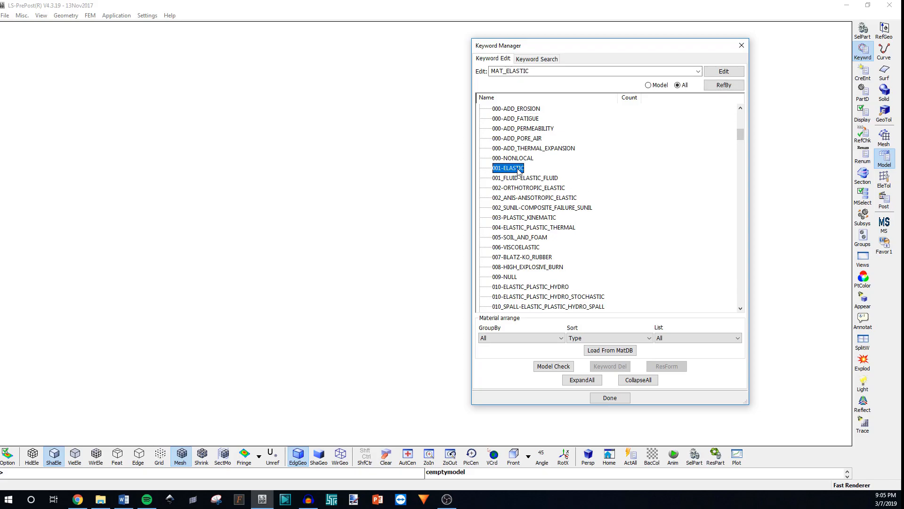
pyautogui.moveTo(506, 184)
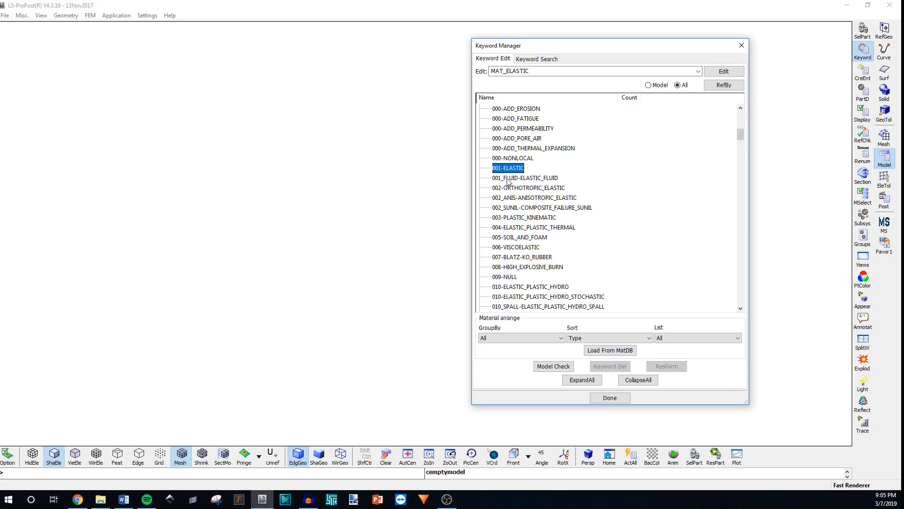
pyautogui.scroll(-3)
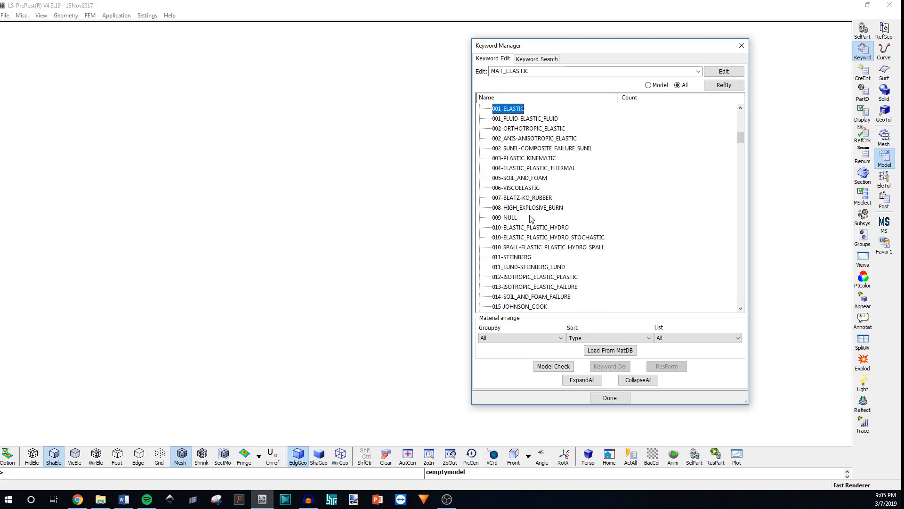
pyautogui.click(516, 188)
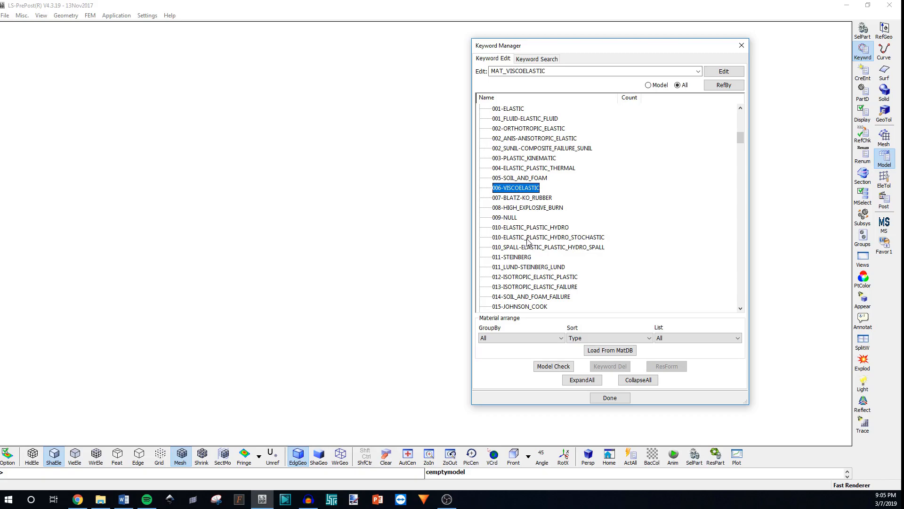
pyautogui.moveTo(453, 306)
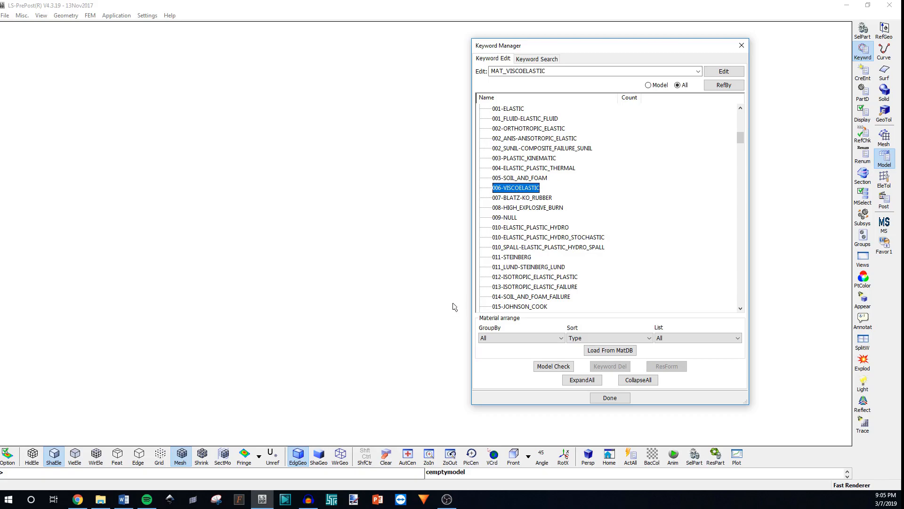
pyautogui.moveTo(501, 297)
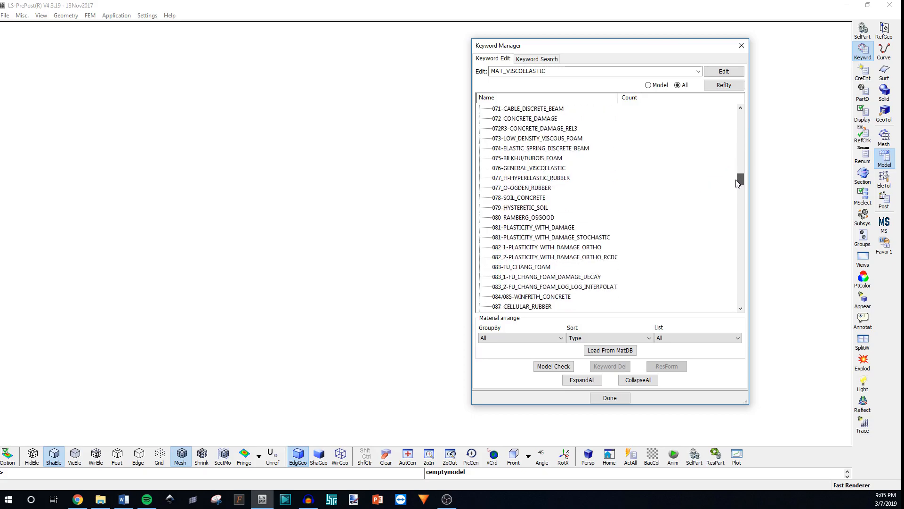
pyautogui.scroll(-3)
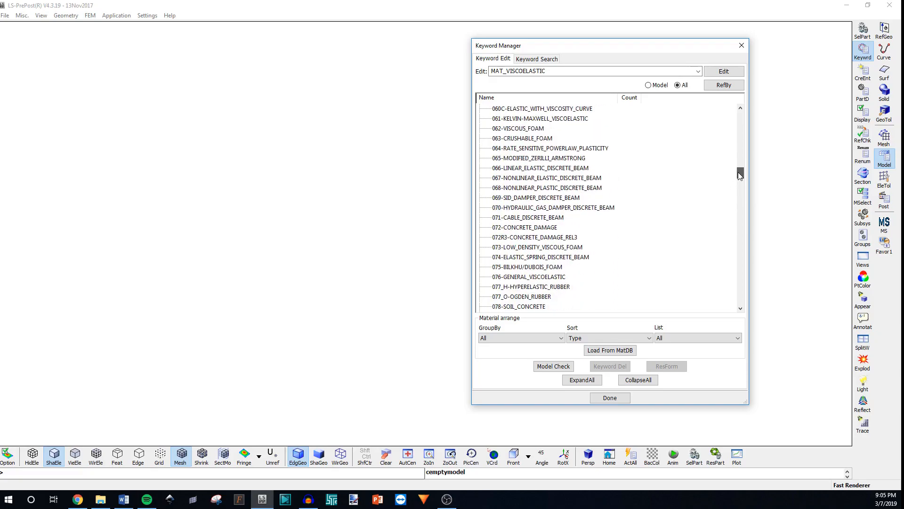
pyautogui.click(522, 208)
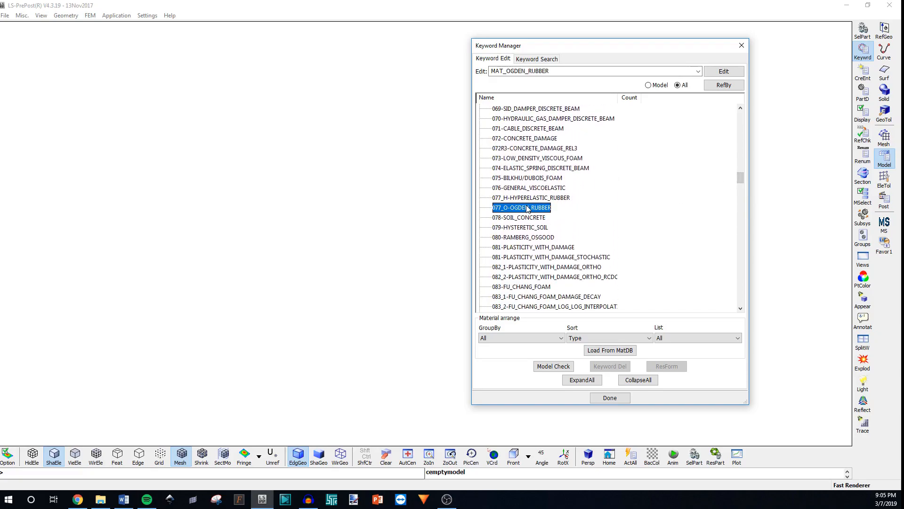
# Dismiss the unsaved Ogden rubber form and open 024-PIECEWISE_LINEAR_PLASTICITY's form.
pyautogui.doubleClick(522, 207)
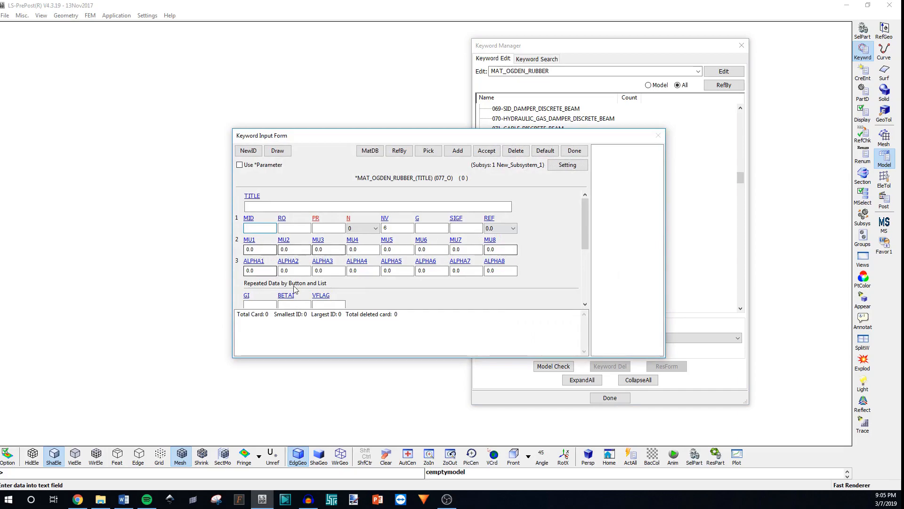
pyautogui.moveTo(435, 236)
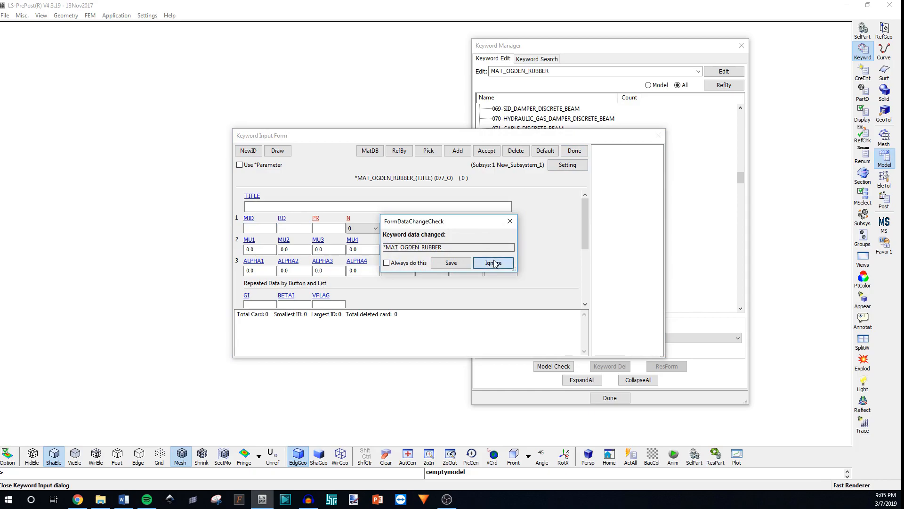
pyautogui.click(493, 263)
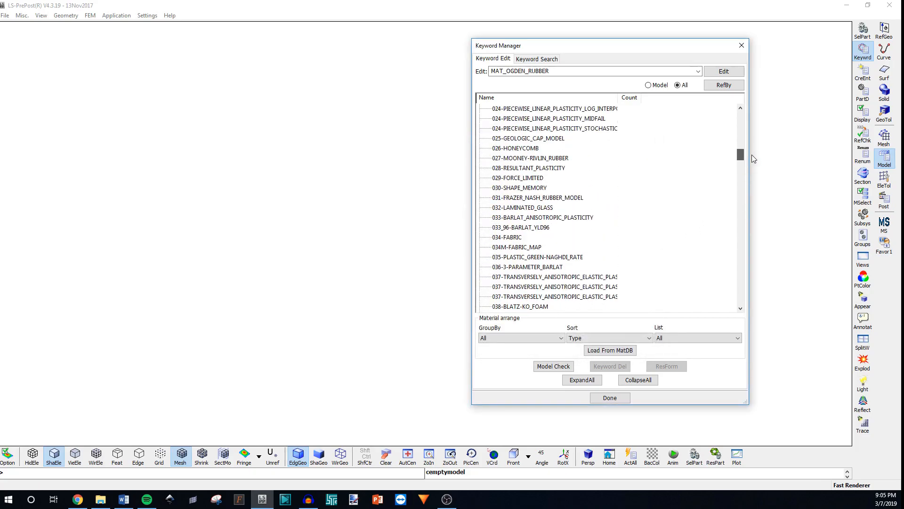
pyautogui.click(537, 197)
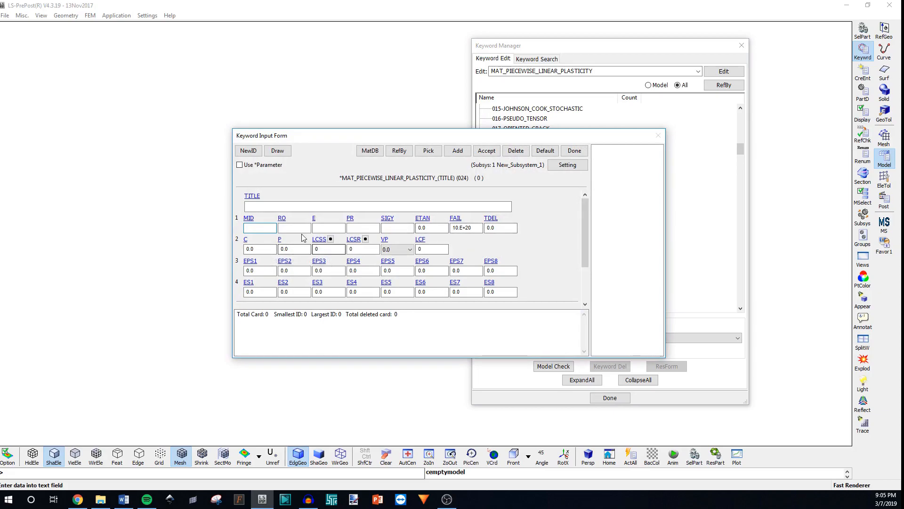
pyautogui.click(259, 227)
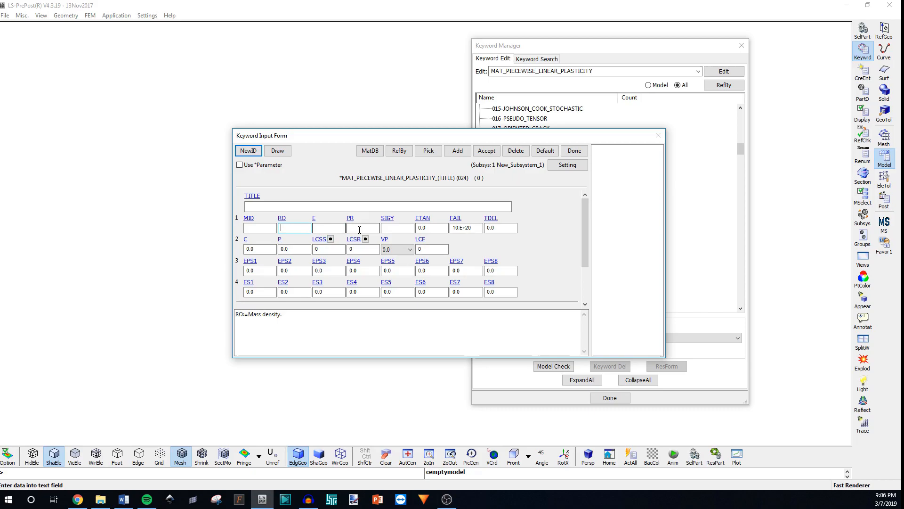
pyautogui.click(329, 227)
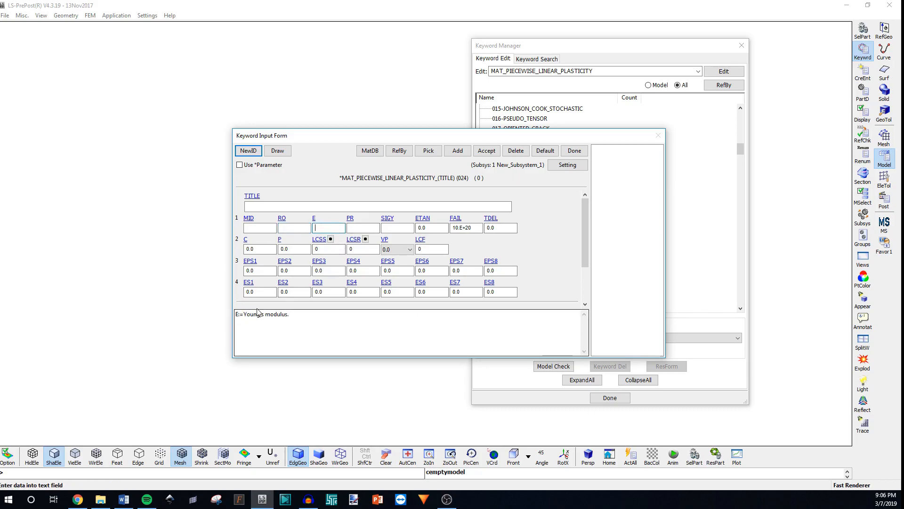
pyautogui.click(294, 227)
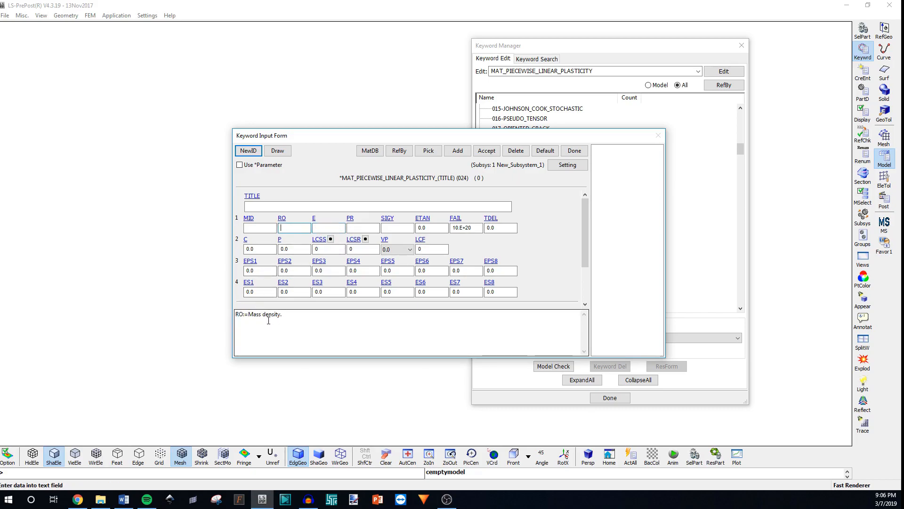
pyautogui.click(362, 227)
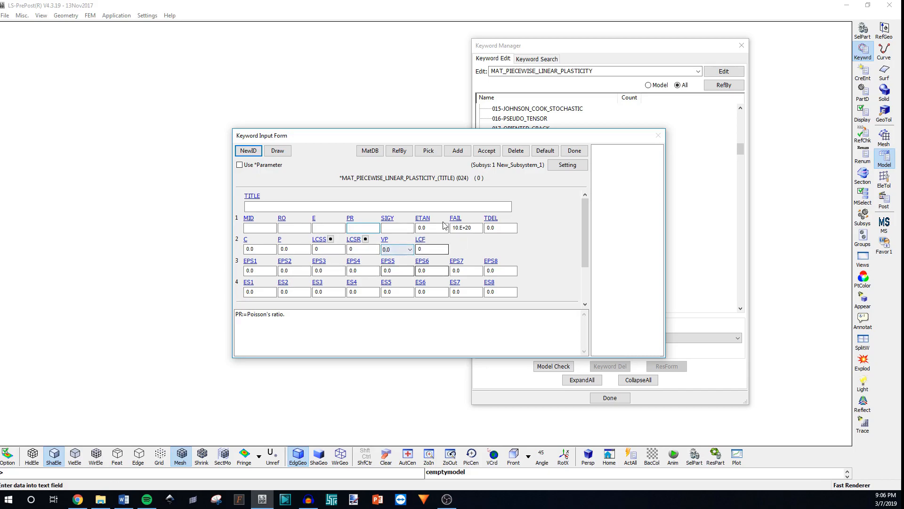
pyautogui.click(396, 227)
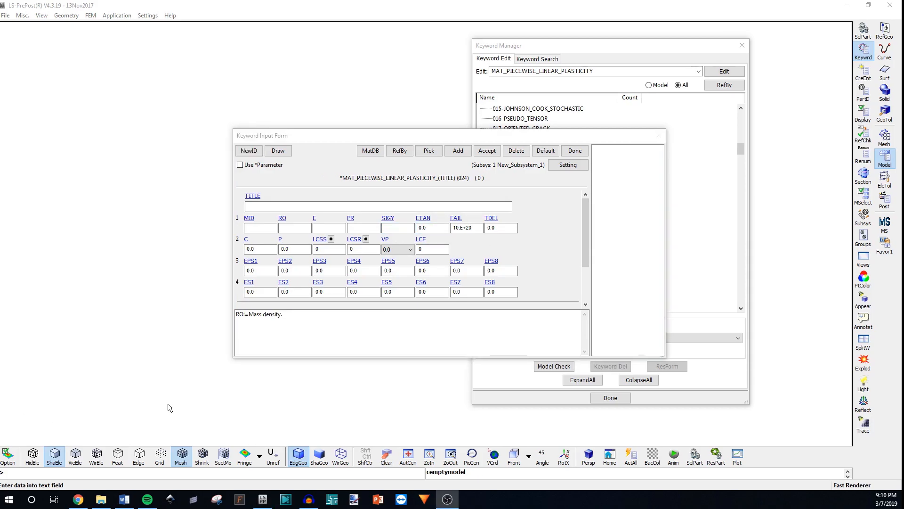
pyautogui.moveTo(171, 405)
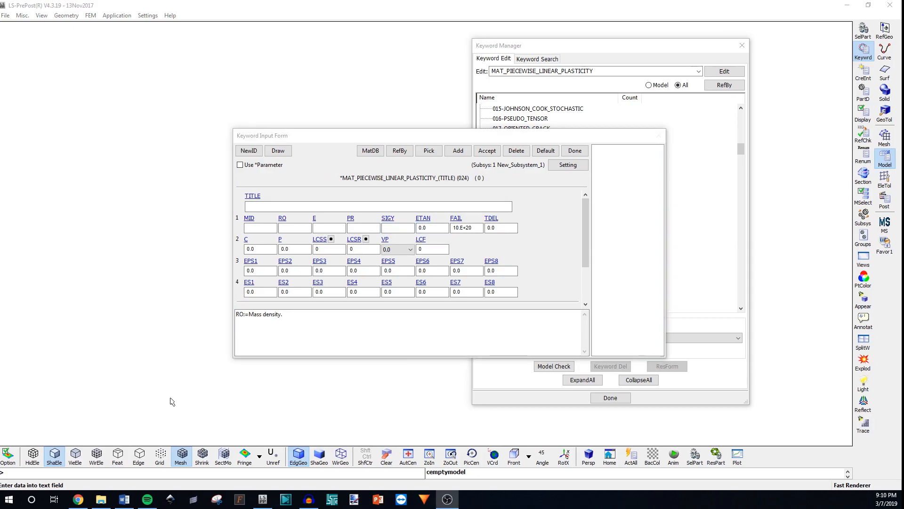
pyautogui.moveTo(172, 395)
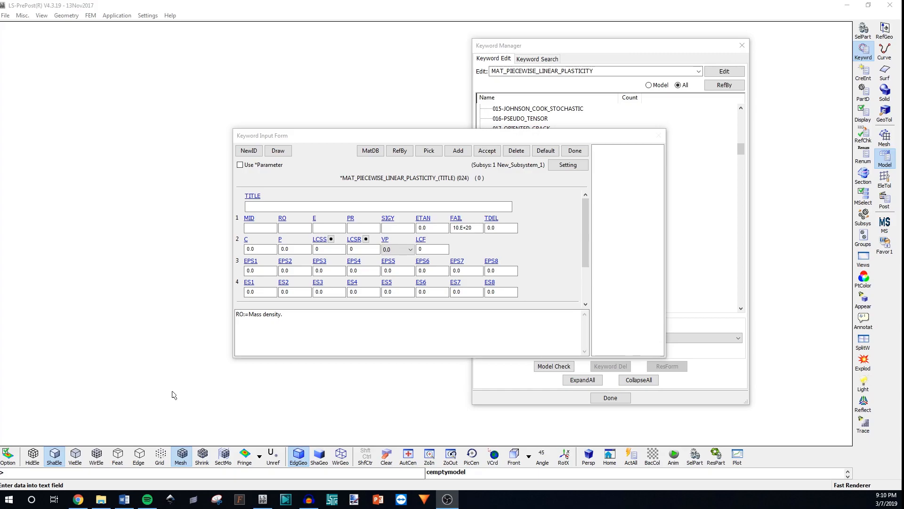
pyautogui.moveTo(175, 388)
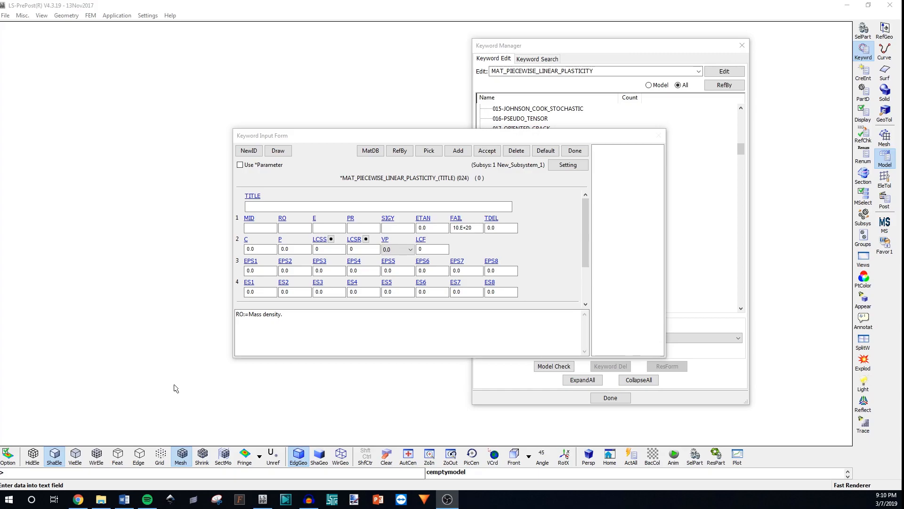
pyautogui.moveTo(175, 390)
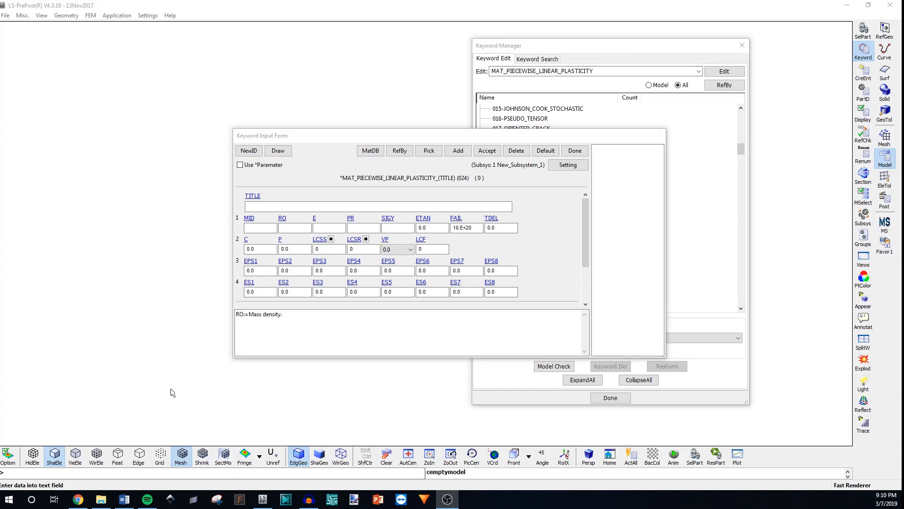
pyautogui.moveTo(170, 394)
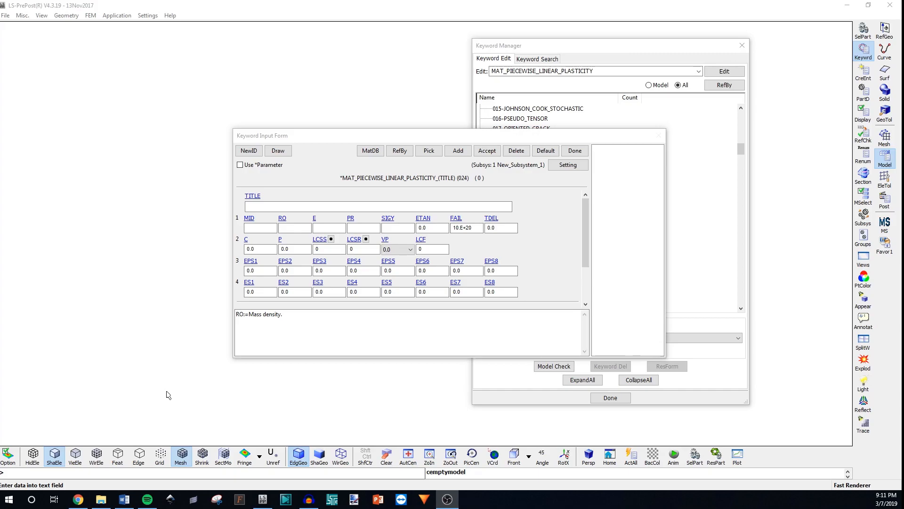
# Review the MatWeb general steels datasheet, then browse the plastic mechanical properties search results.
pyautogui.click(294, 227)
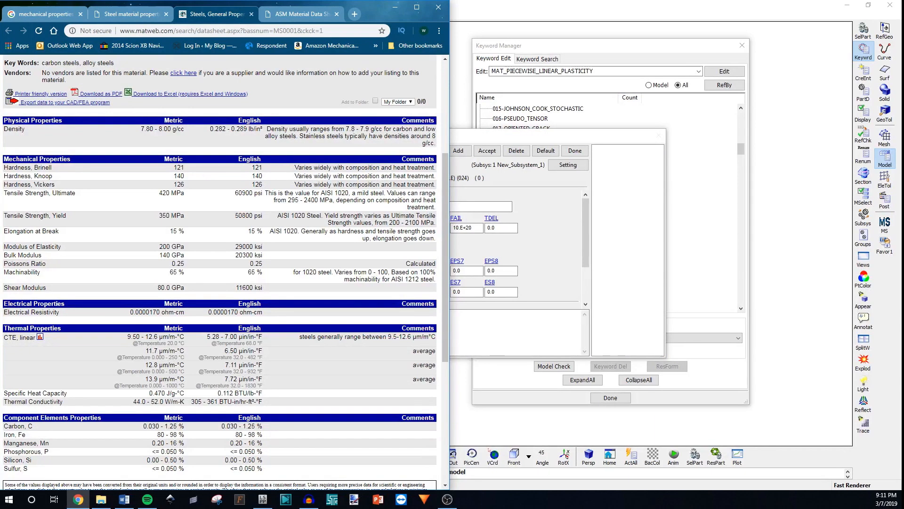
pyautogui.moveTo(130, 13)
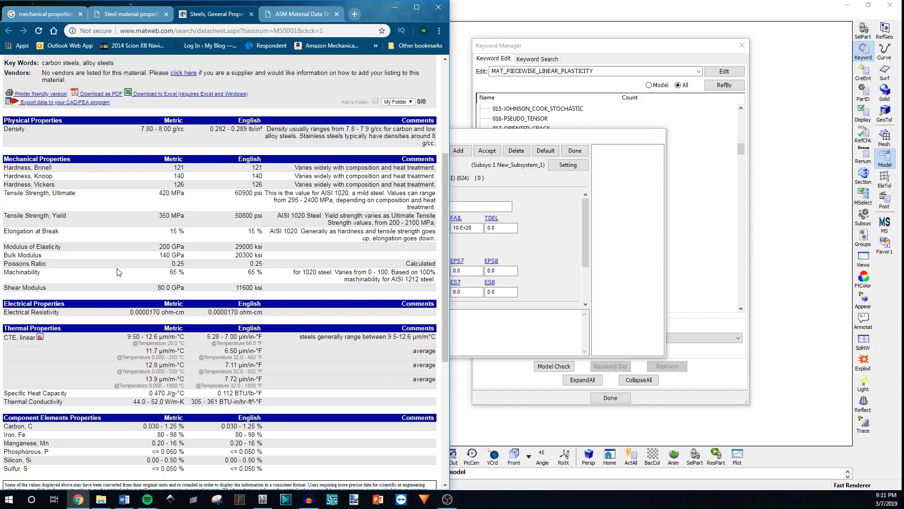
pyautogui.moveTo(143, 257)
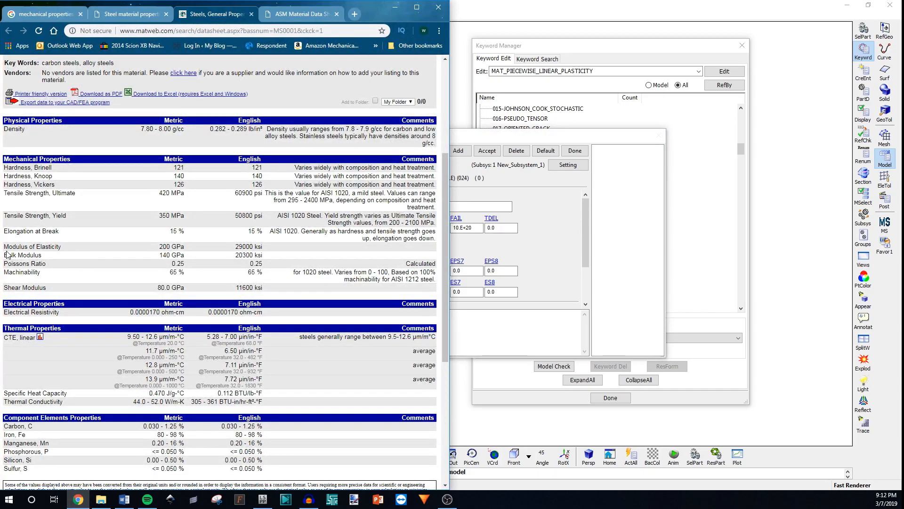
pyautogui.moveTo(167, 283)
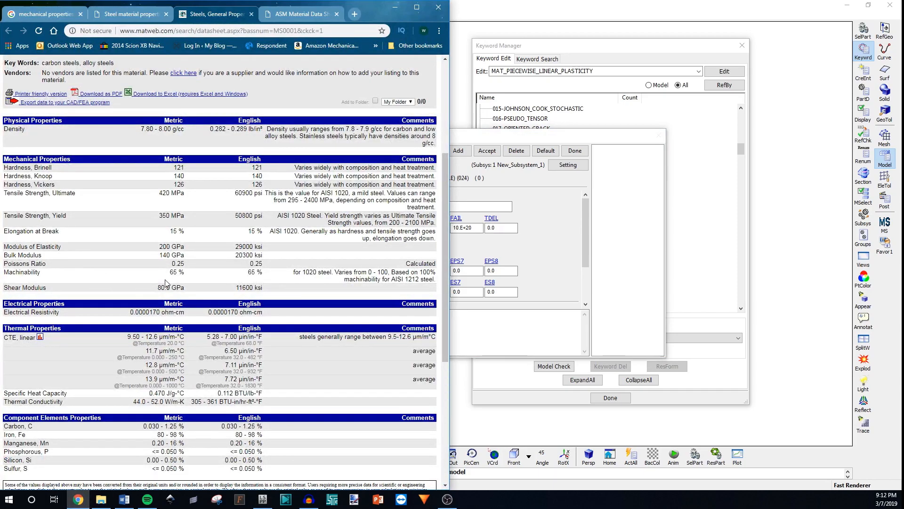
pyautogui.moveTo(200, 253)
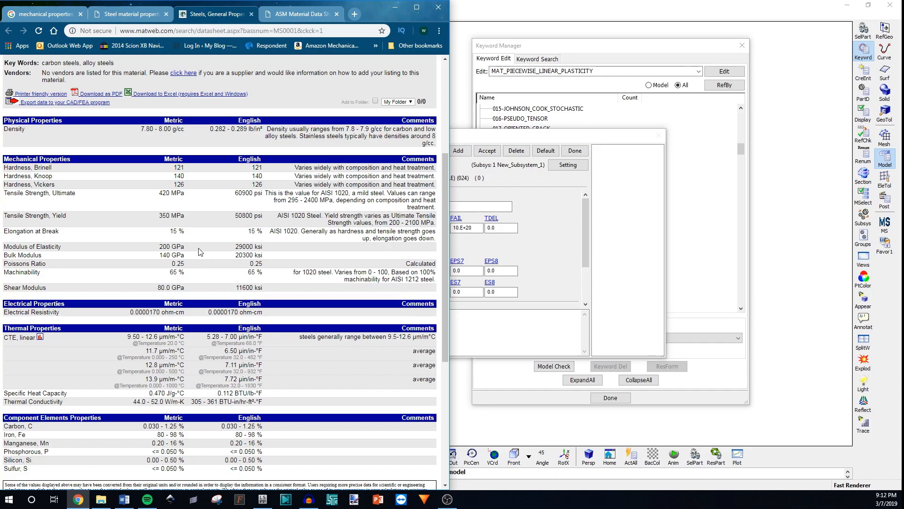
pyautogui.moveTo(198, 252)
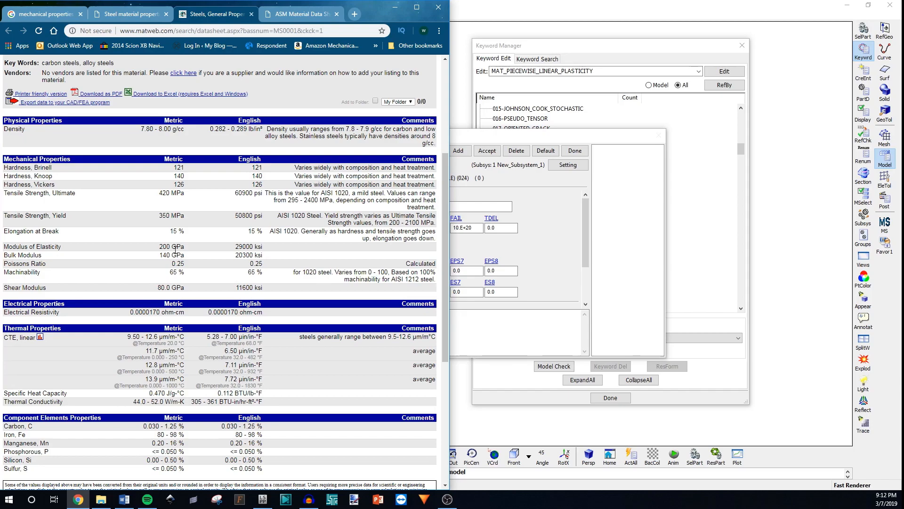
pyautogui.moveTo(186, 251)
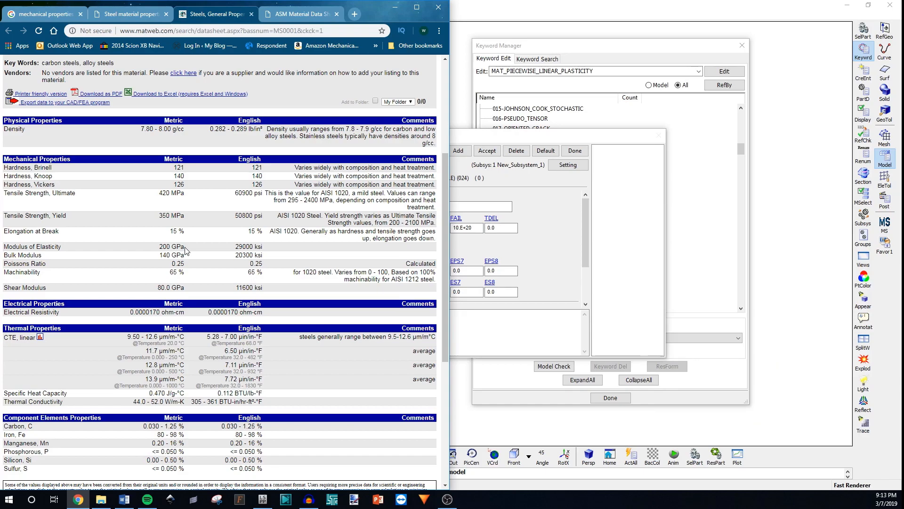
pyautogui.moveTo(128, 365)
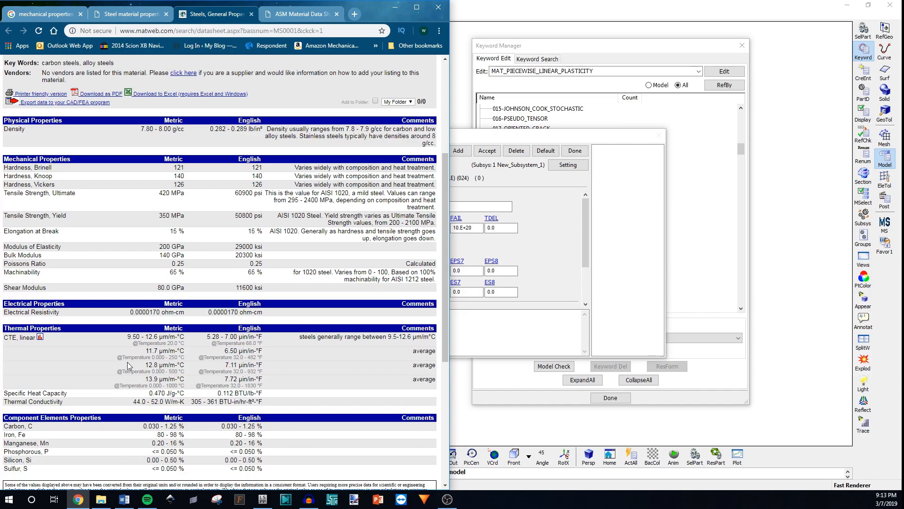
pyautogui.moveTo(41, 382)
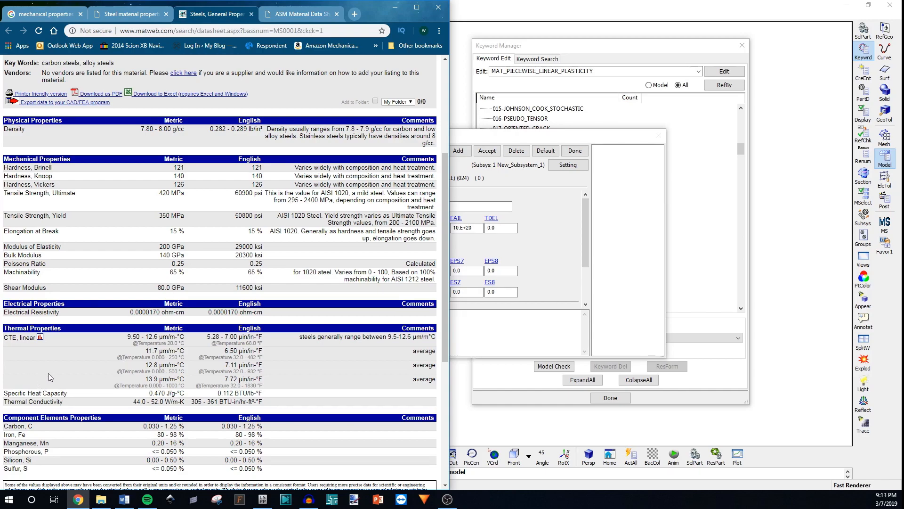
pyautogui.moveTo(91, 348)
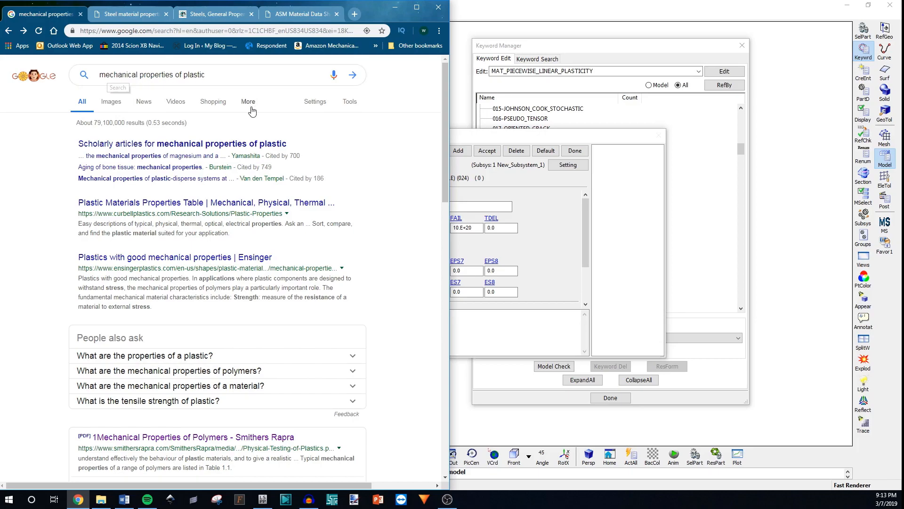
pyautogui.scroll(-3)
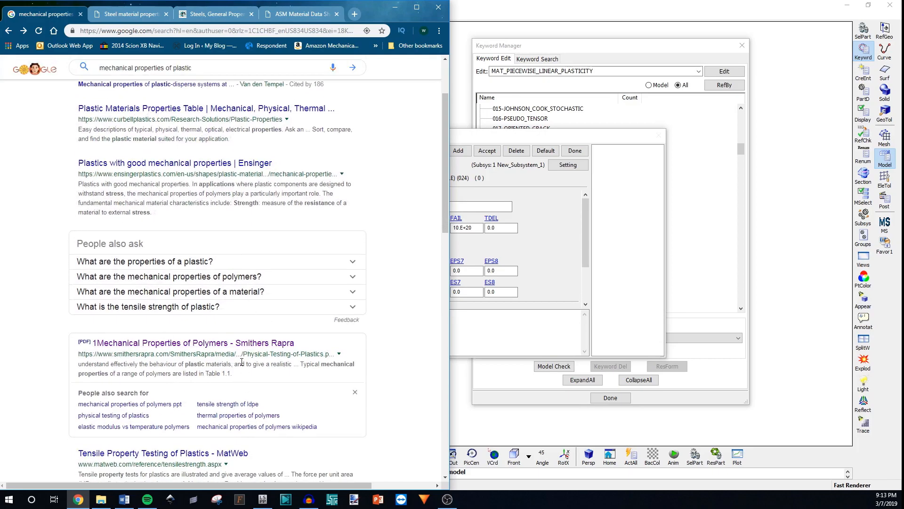
# Open the Smithers Rapra Physical Testing of Plastics PDF to its polymer properties table.
pyautogui.click(194, 342)
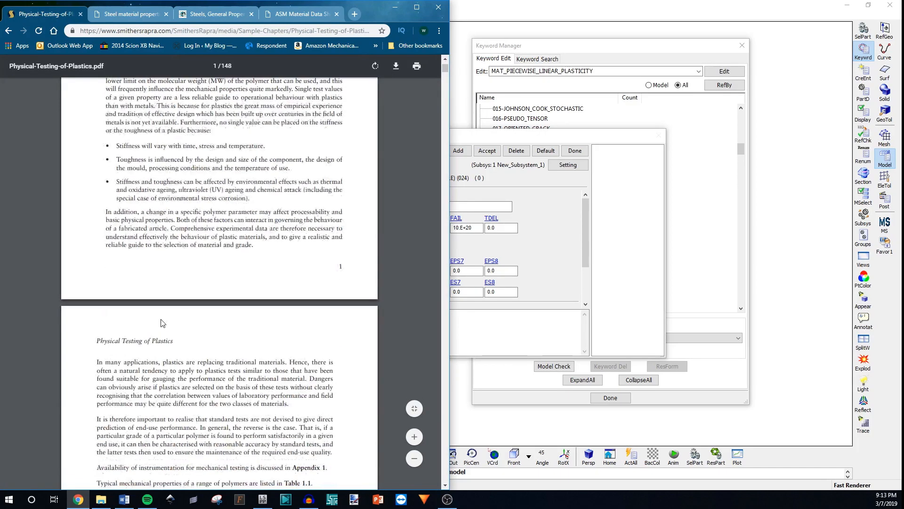
pyautogui.scroll(-3)
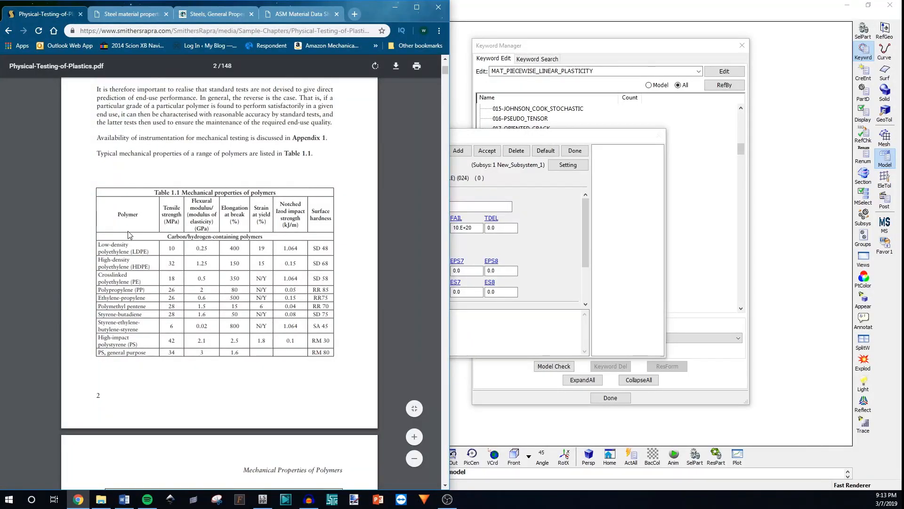
pyautogui.moveTo(299, 269)
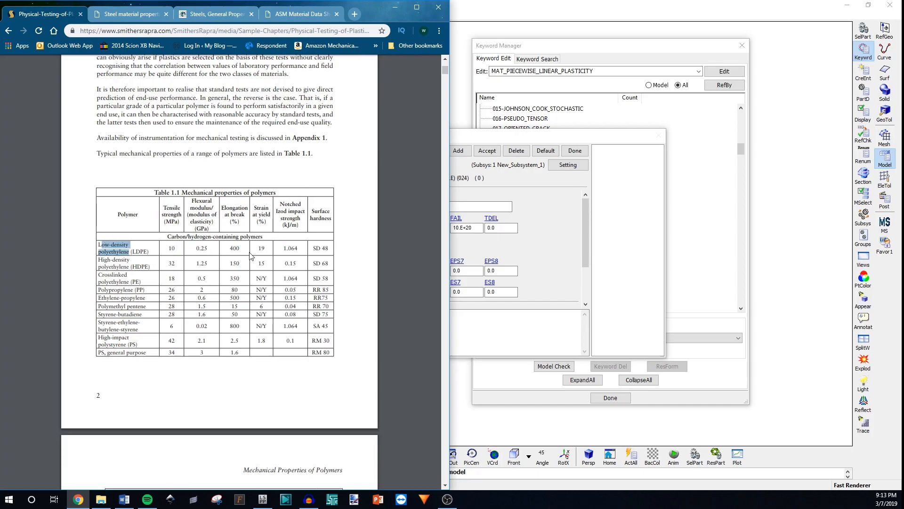
pyautogui.moveTo(546, 248)
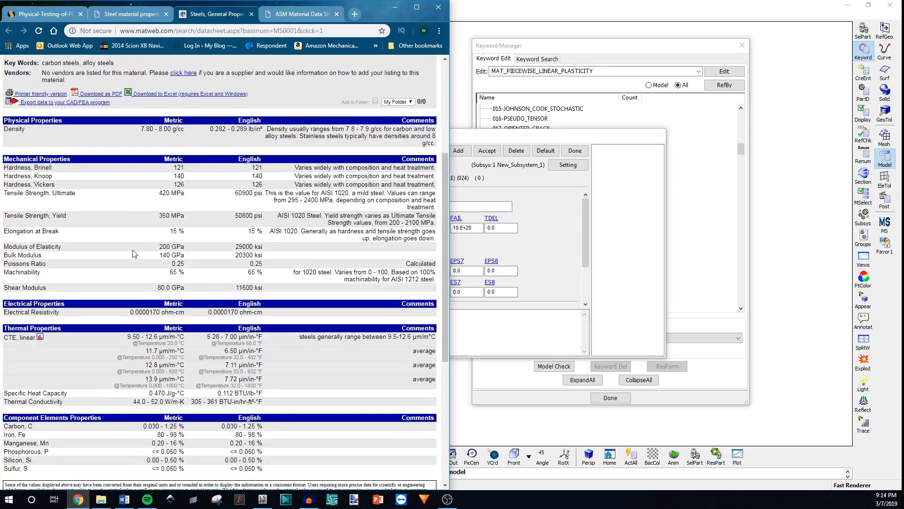
# Open the ASM Aluminum 6061-T6 datasheet on MatWeb.
pyautogui.scroll(3)
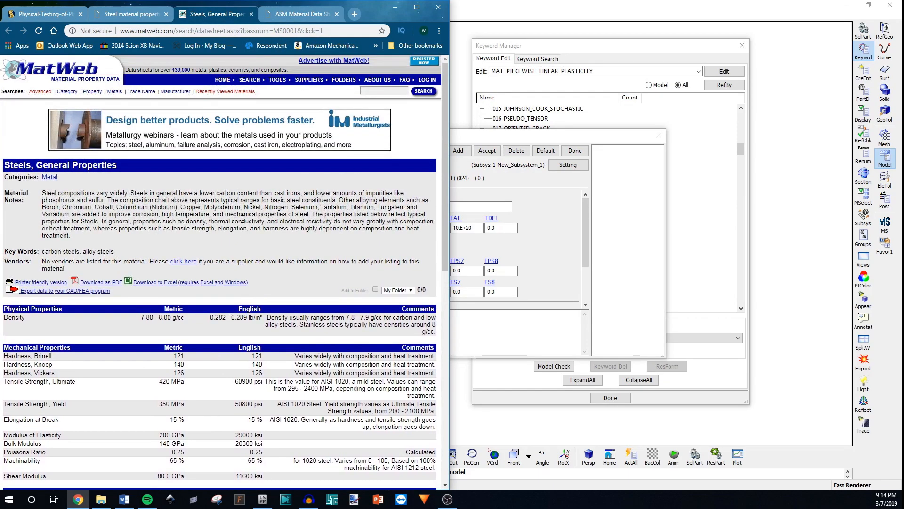
pyautogui.click(299, 14)
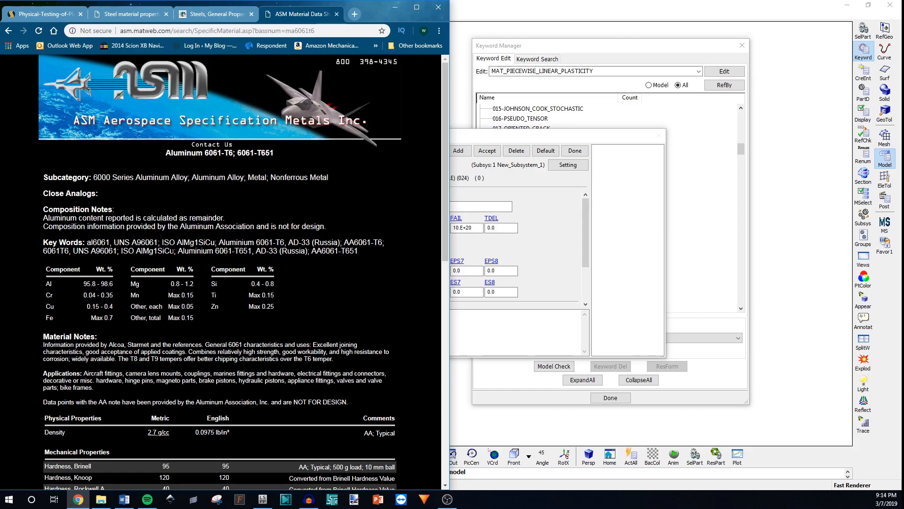
pyautogui.moveTo(168, 237)
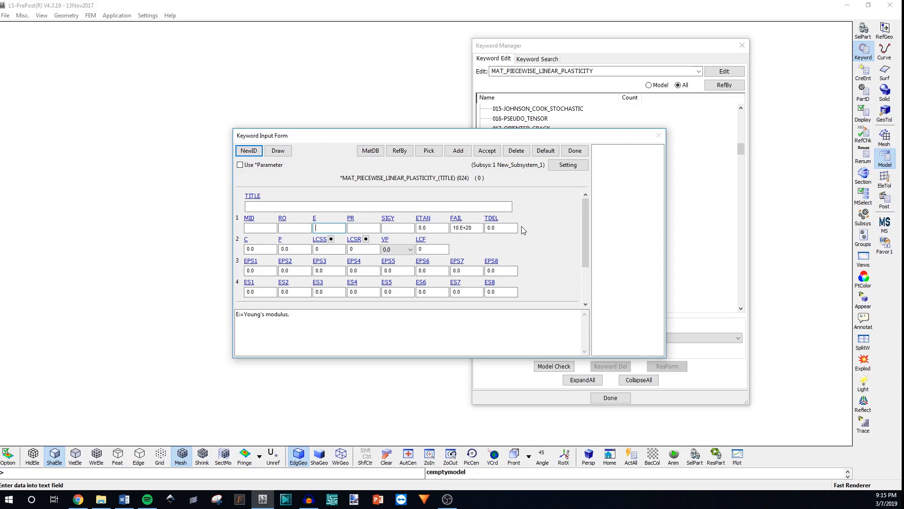
pyautogui.moveTo(515, 223)
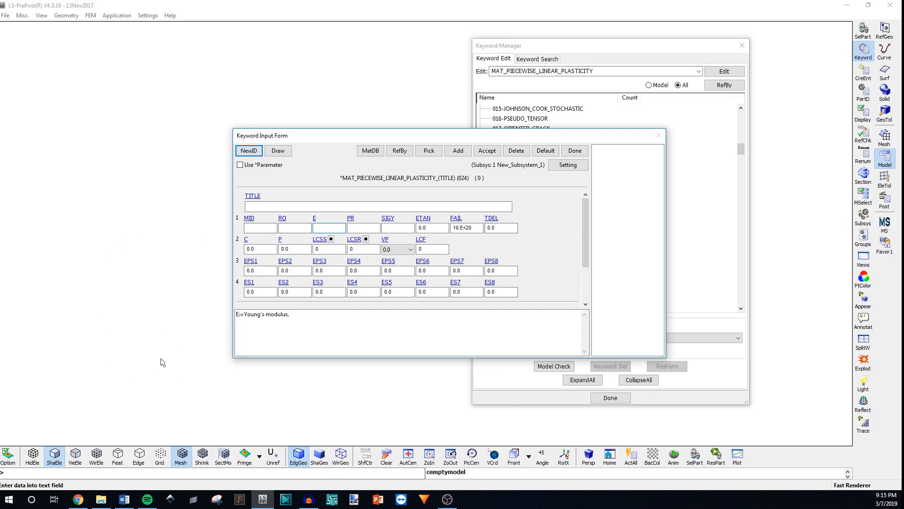
pyautogui.moveTo(78, 341)
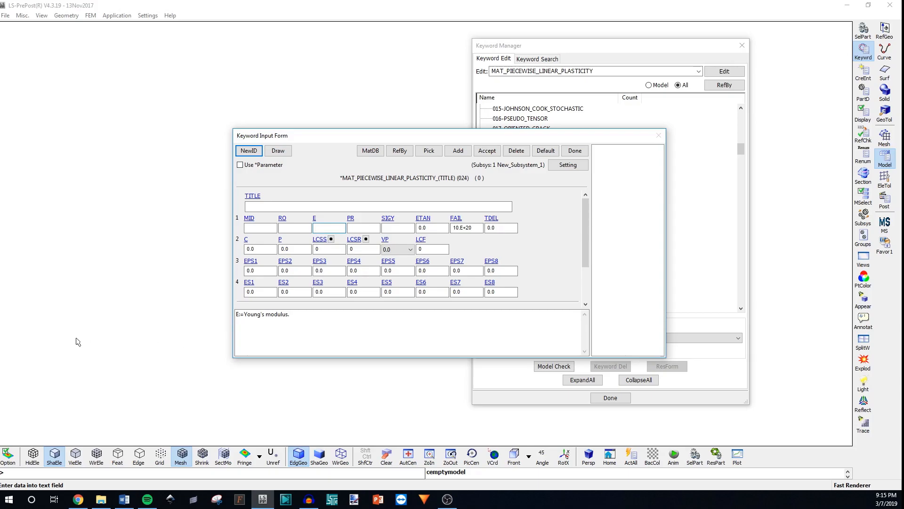
# Click Done to close the piecewise linear plasticity form.
pyautogui.click(329, 227)
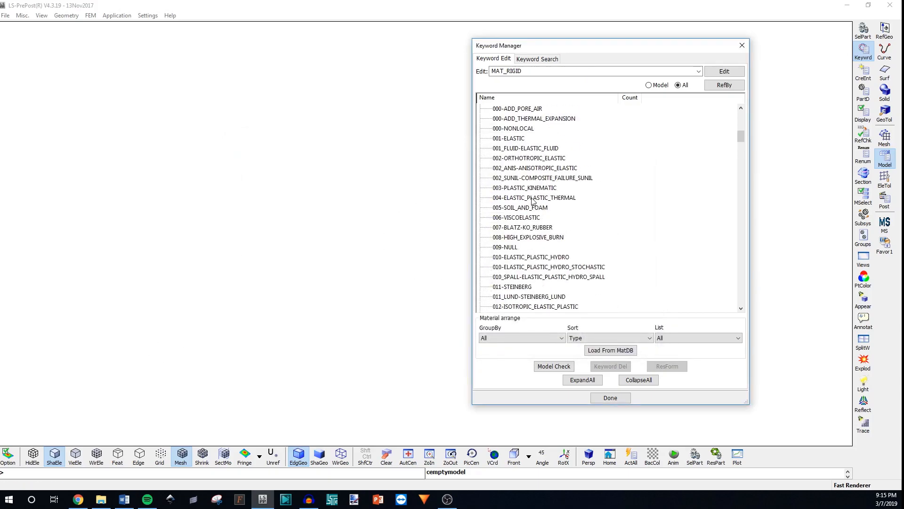
pyautogui.moveTo(568, 277)
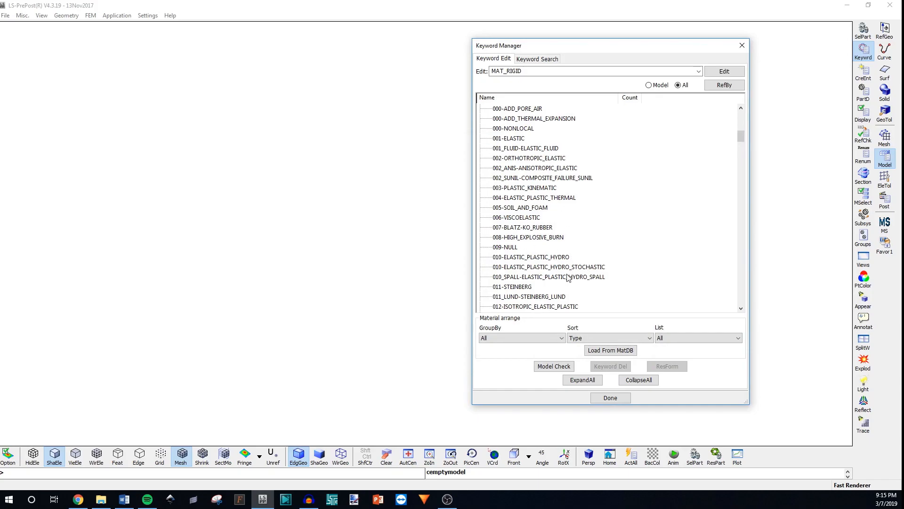
# Reselect MAT_PIECEWISE_LINEAR_PLASTICITY and scroll to MAT entries 107 through 123.
pyautogui.scroll(-3)
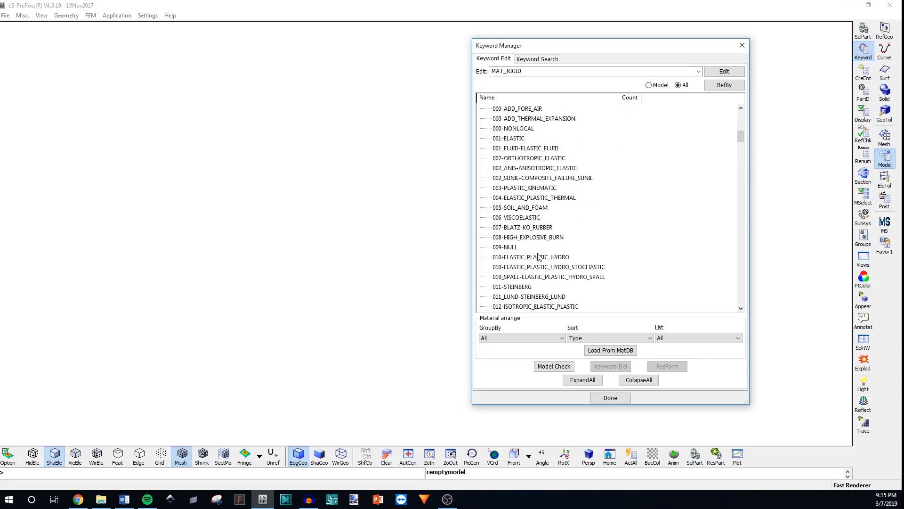
pyautogui.click(505, 218)
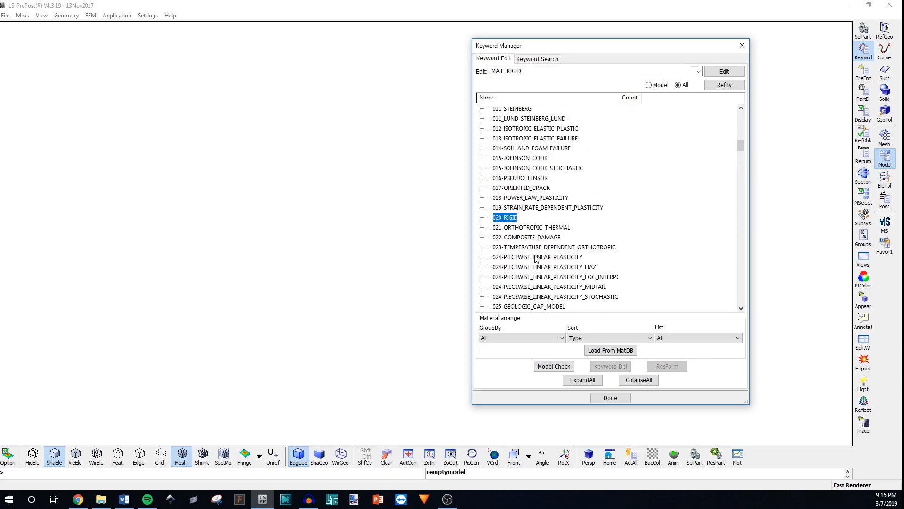
pyautogui.scroll(-3)
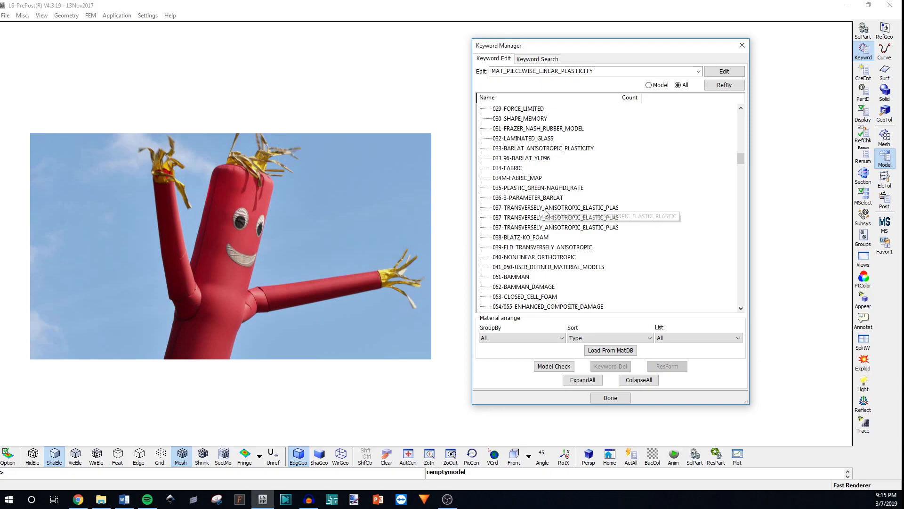
pyautogui.scroll(-3)
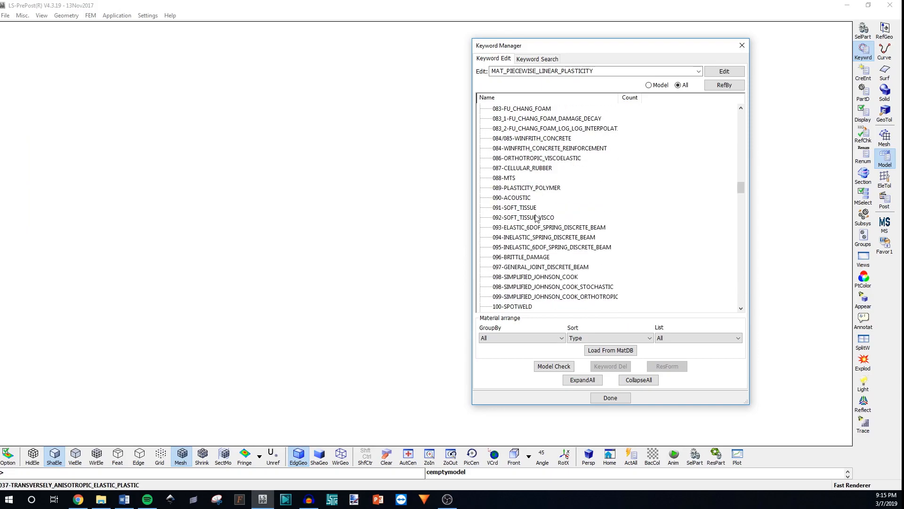
pyautogui.scroll(-3)
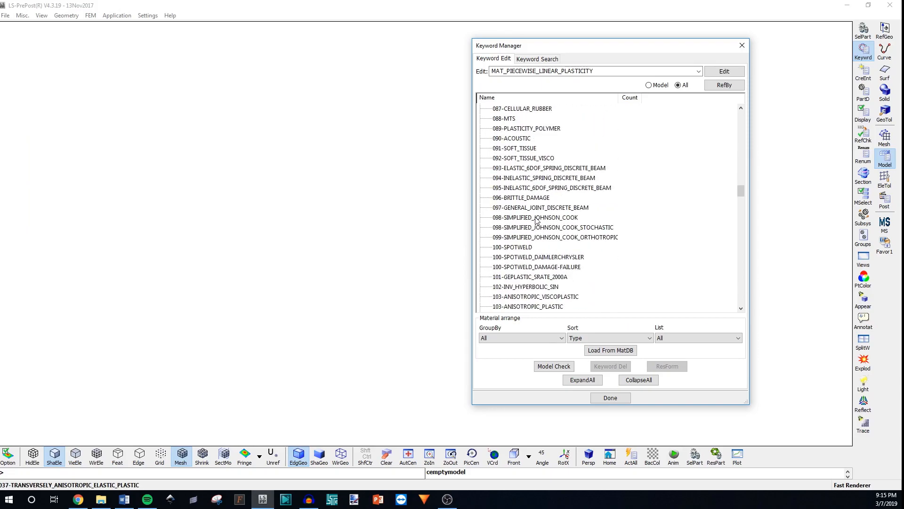
pyautogui.scroll(-3)
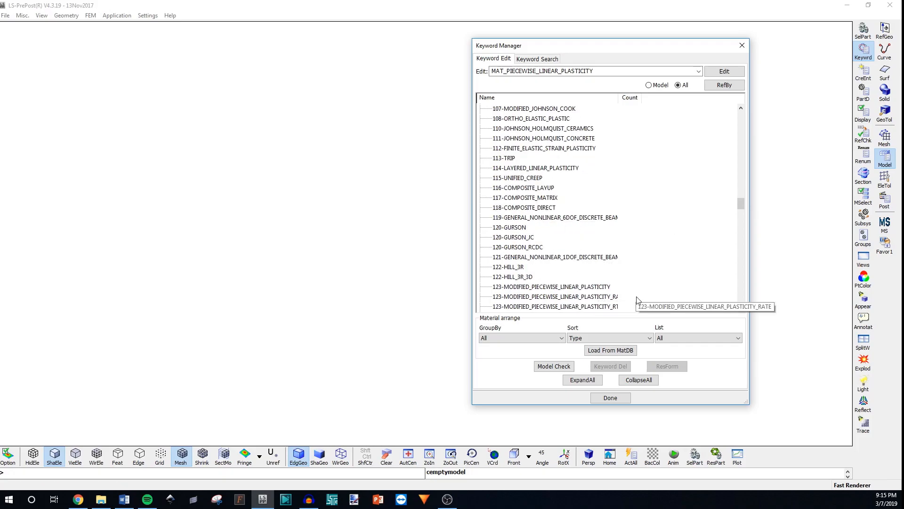
pyautogui.moveTo(663, 277)
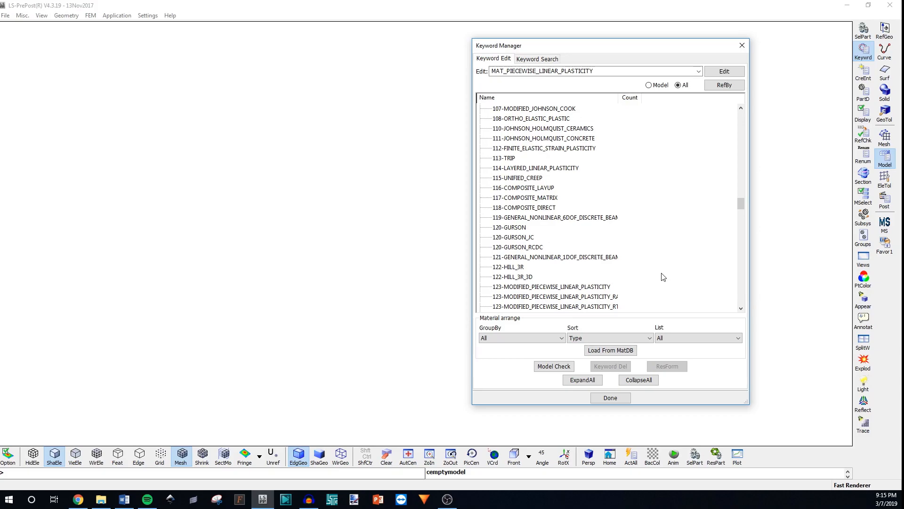
pyautogui.moveTo(553, 257)
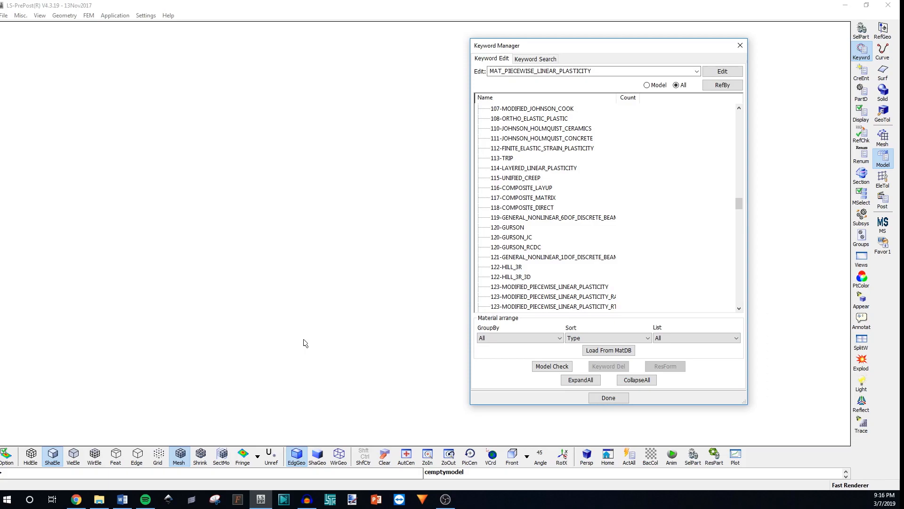
pyautogui.moveTo(571, 179)
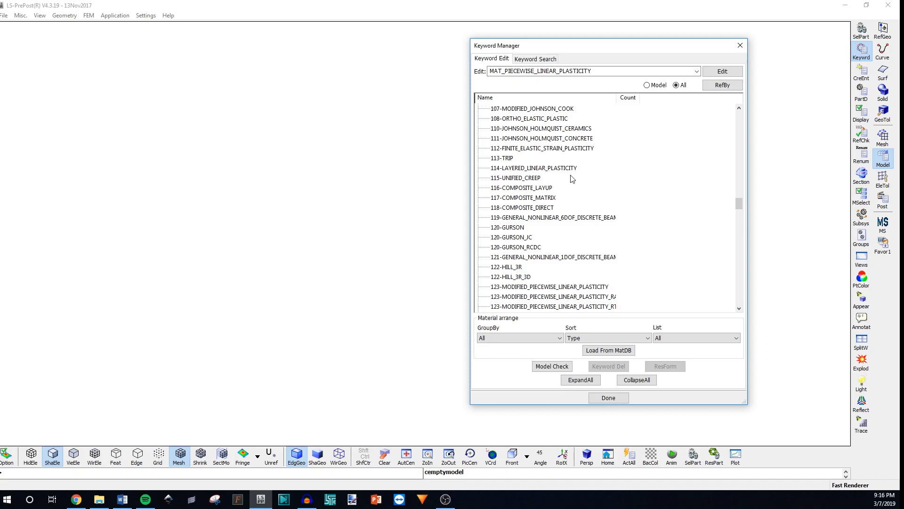
# Select 115-UNIFIED_CREEP in the Keyword Manager tree.
pyautogui.click(515, 178)
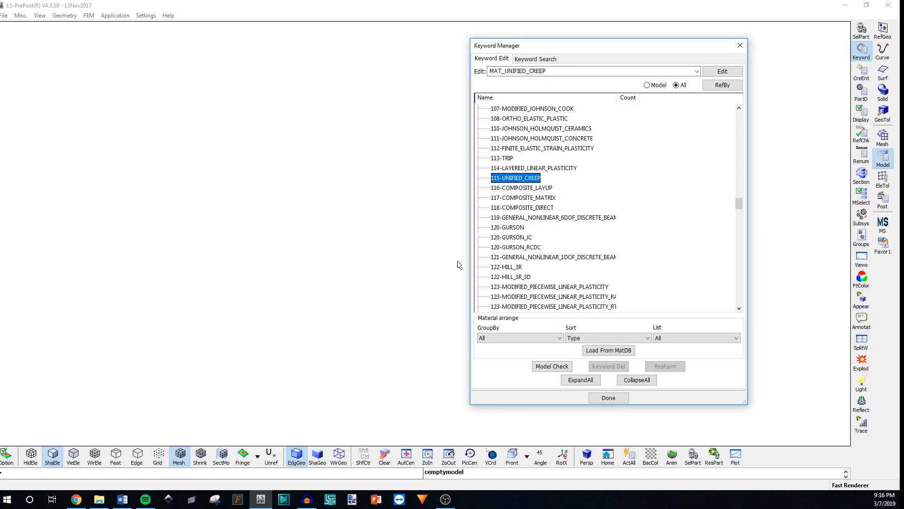
pyautogui.moveTo(187, 149)
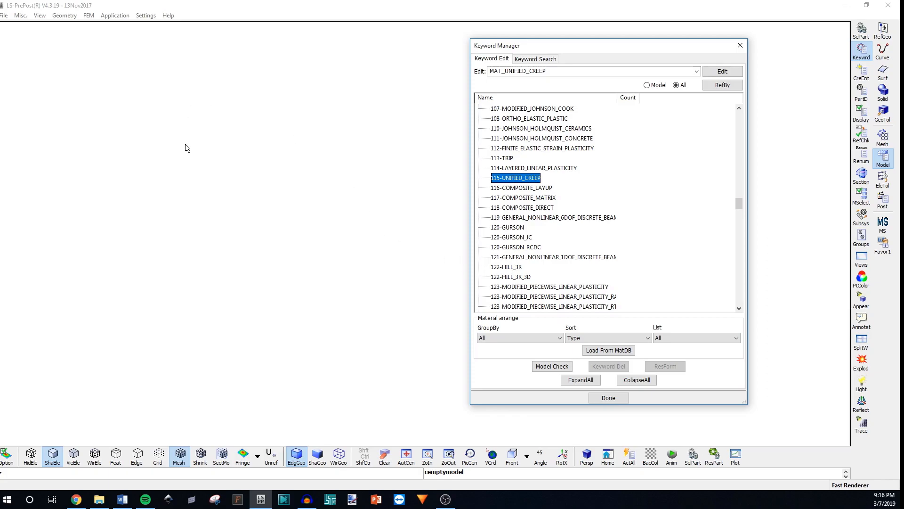
pyautogui.moveTo(284, 250)
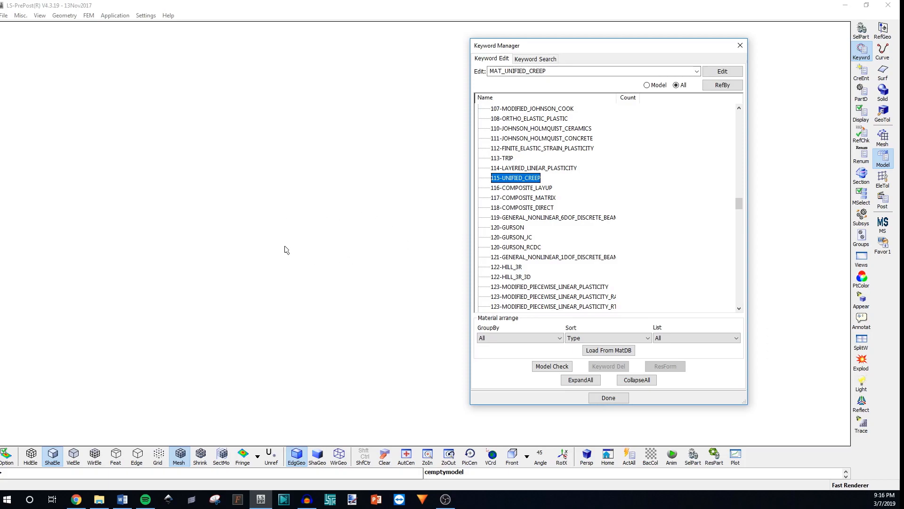
pyautogui.moveTo(411, 232)
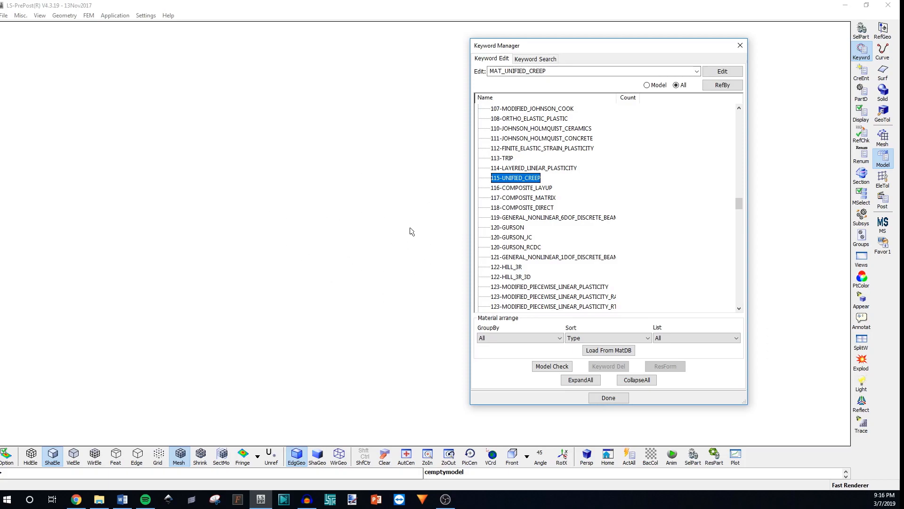
pyautogui.moveTo(383, 235)
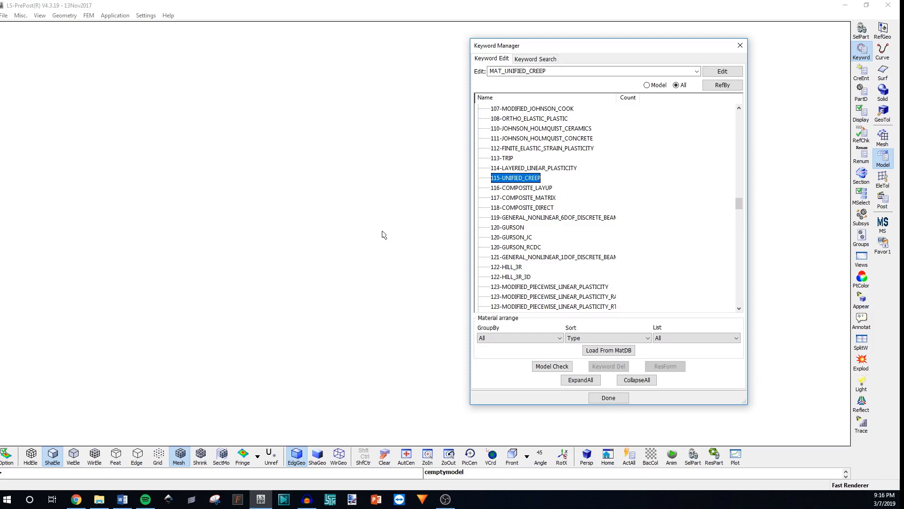
pyautogui.moveTo(382, 234)
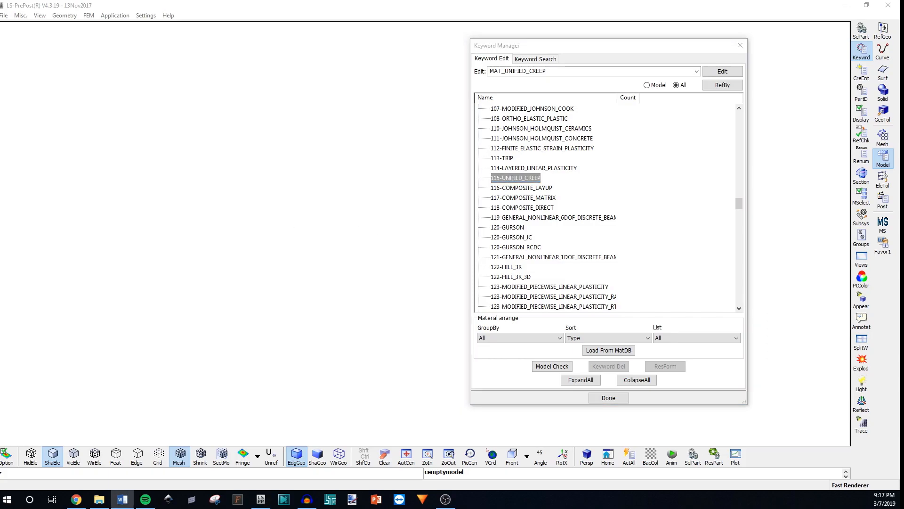
pyautogui.moveTo(153, 323)
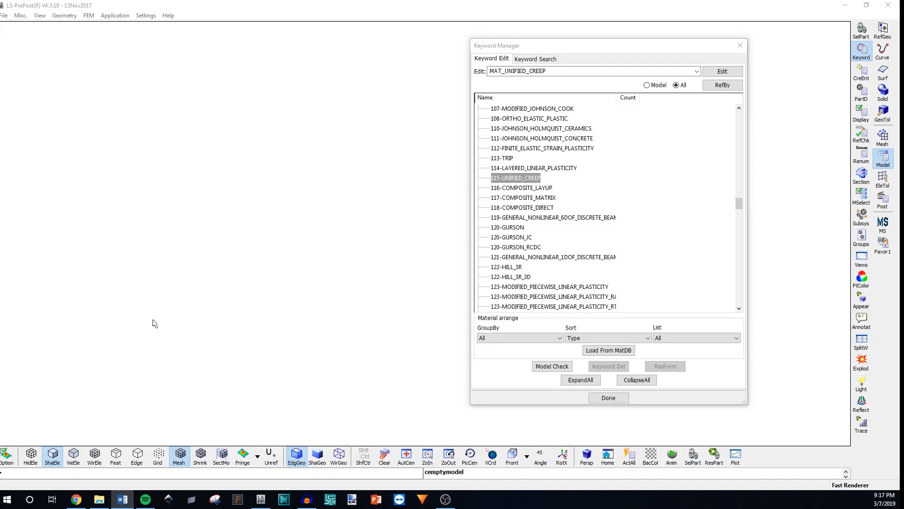
pyautogui.moveTo(142, 312)
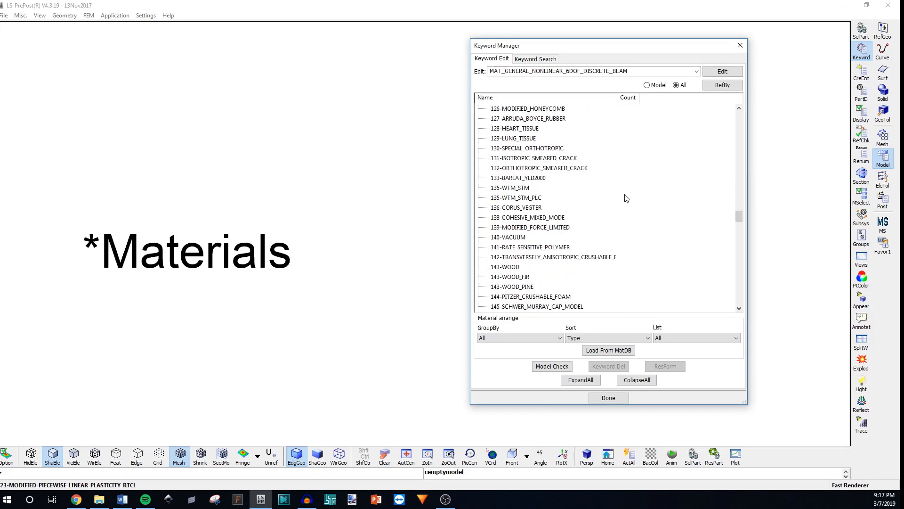
# Select 001-ELASTIC at the top of MAT, then scroll down to models 074–089.
pyautogui.scroll(-3)
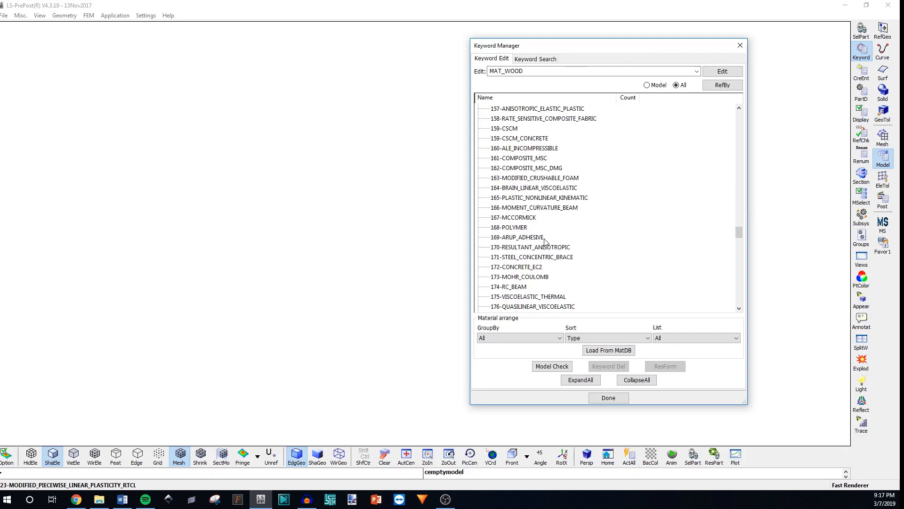
pyautogui.scroll(3)
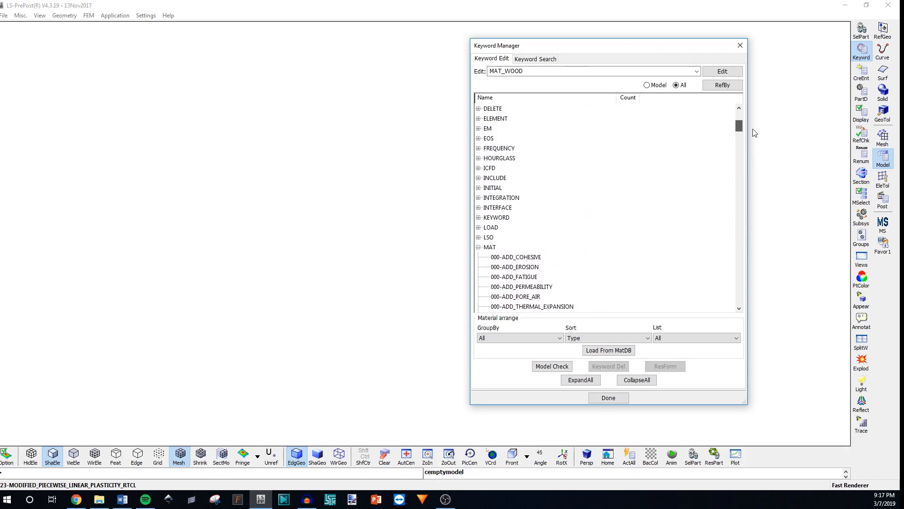
pyautogui.scroll(-3)
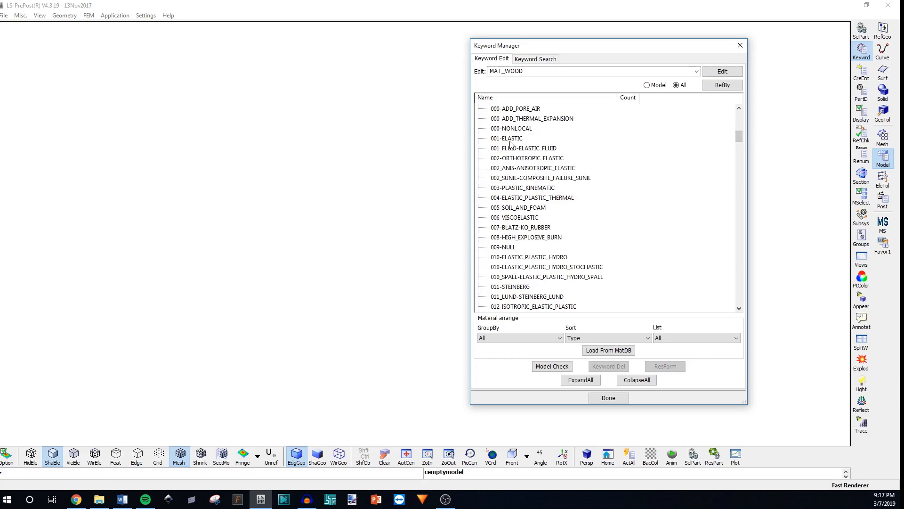
pyautogui.click(507, 138)
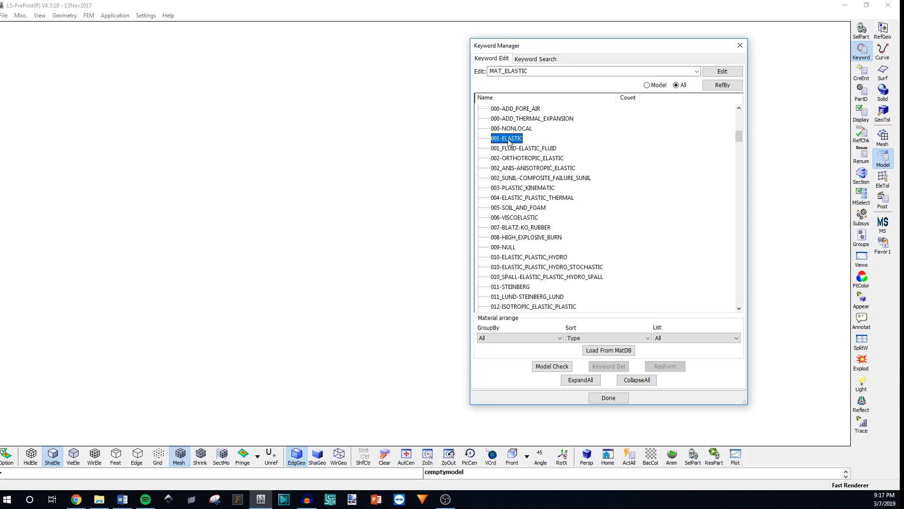
pyautogui.moveTo(509, 144)
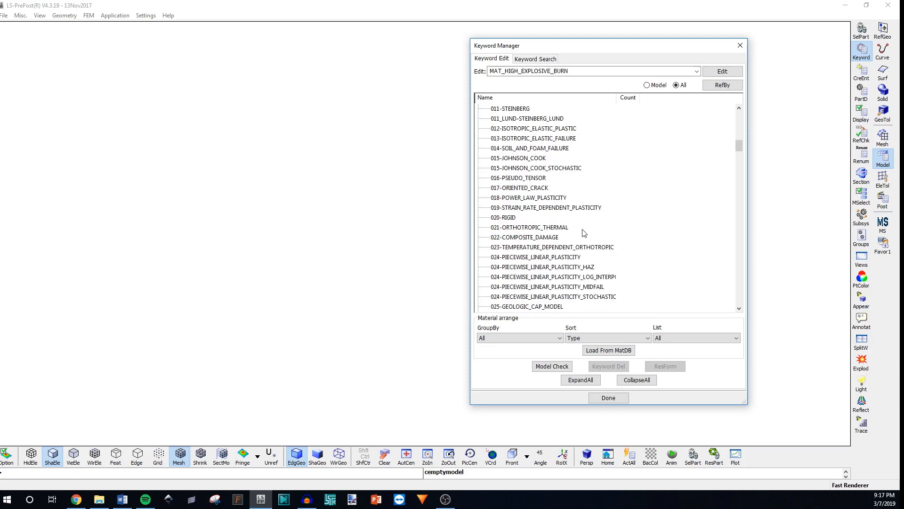
pyautogui.scroll(-3)
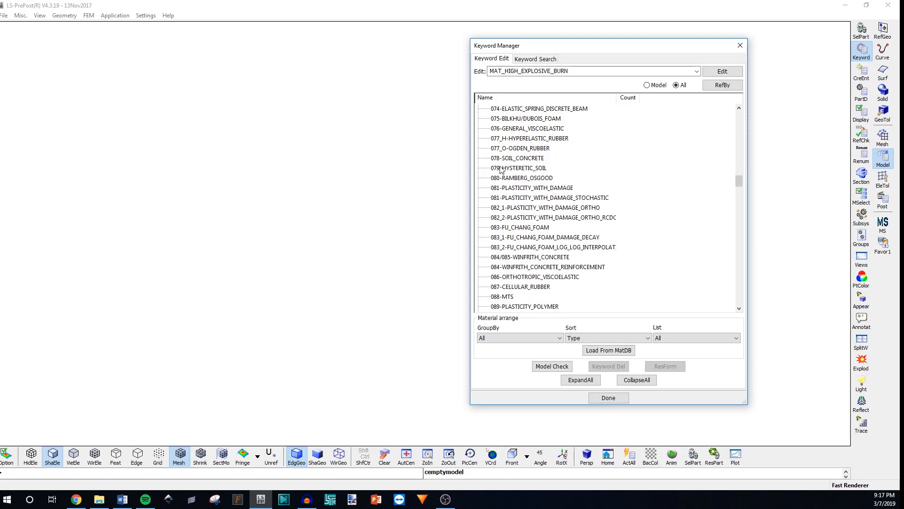
pyautogui.moveTo(498, 178)
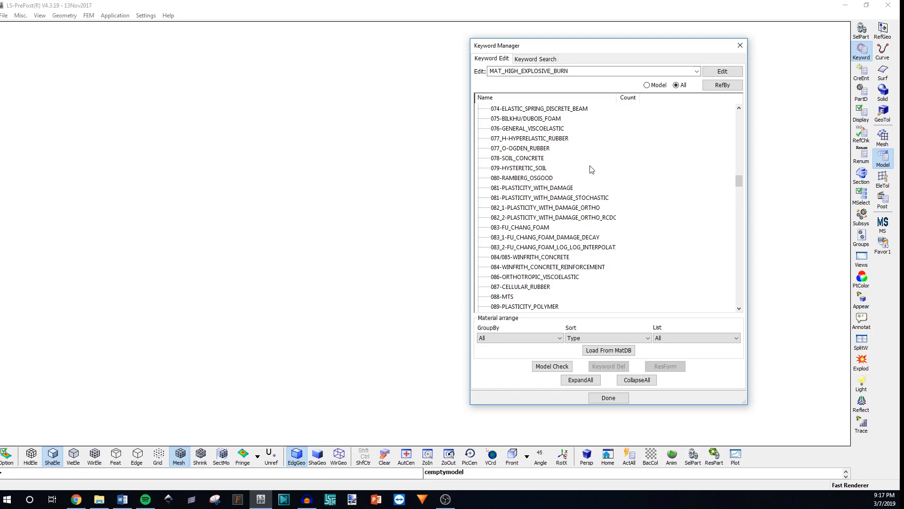
# Select 077_H-HYPERELASTIC_RUBBER, then scroll back up toward the MAT heading.
pyautogui.click(529, 138)
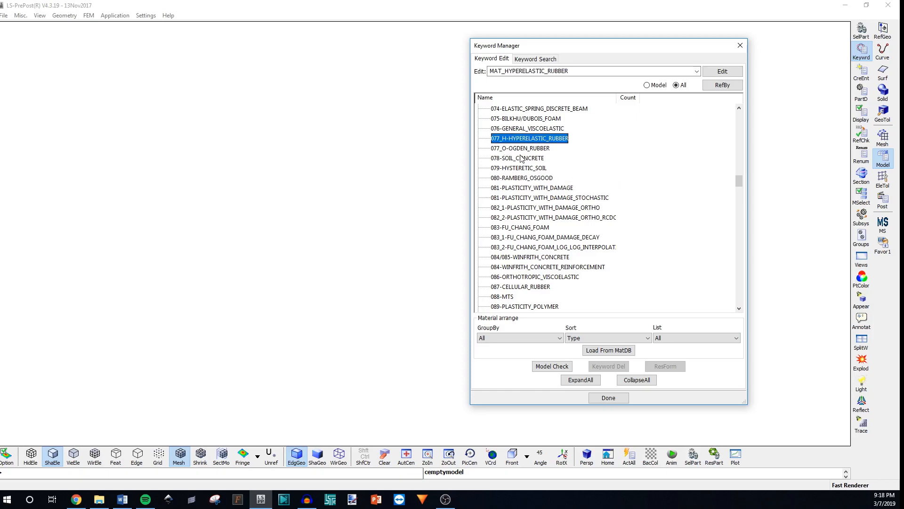
pyautogui.moveTo(515, 195)
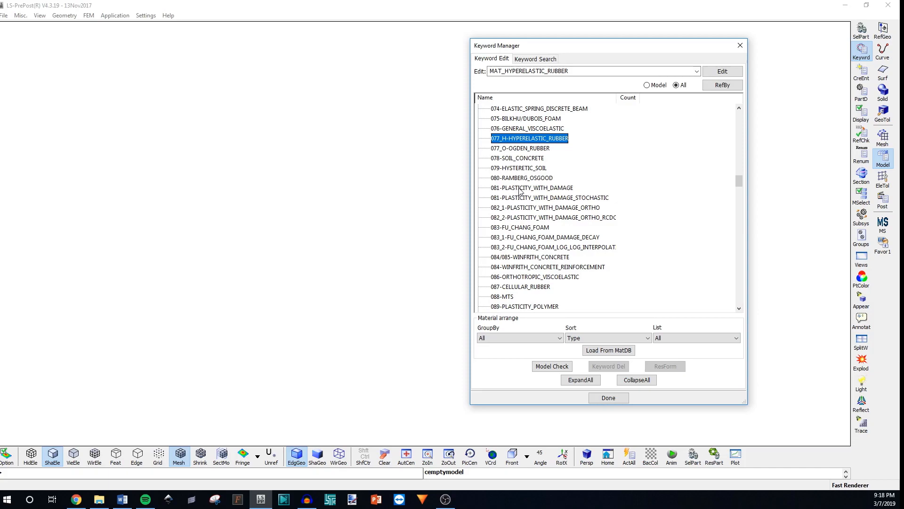
pyautogui.moveTo(519, 177)
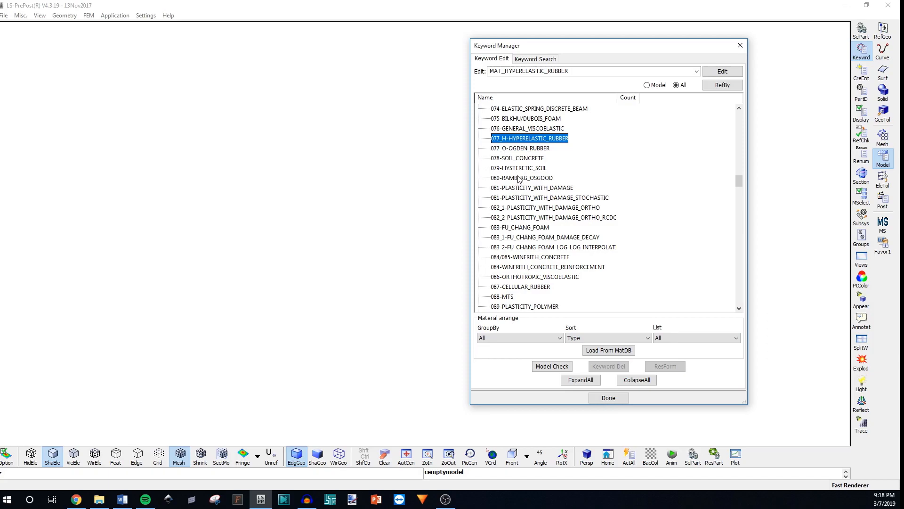
pyautogui.moveTo(531, 158)
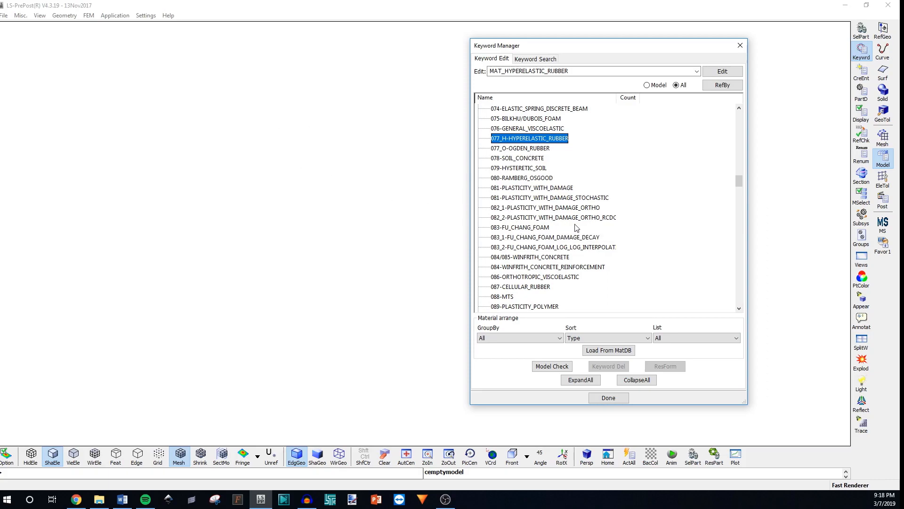
pyautogui.moveTo(575, 219)
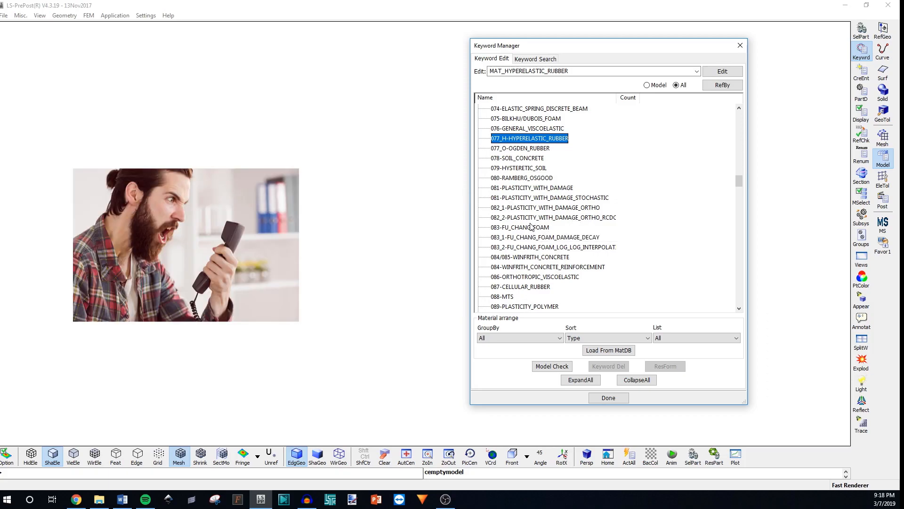
pyautogui.moveTo(553, 218)
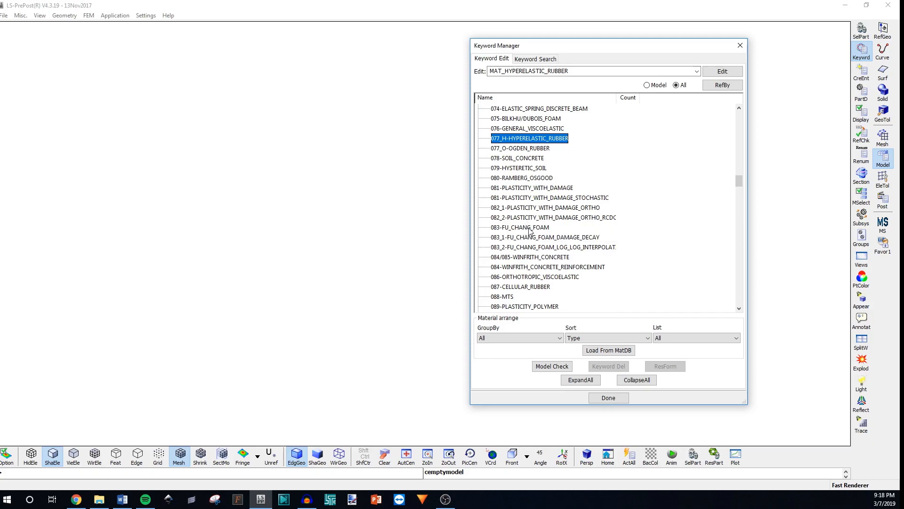
pyautogui.scroll(3)
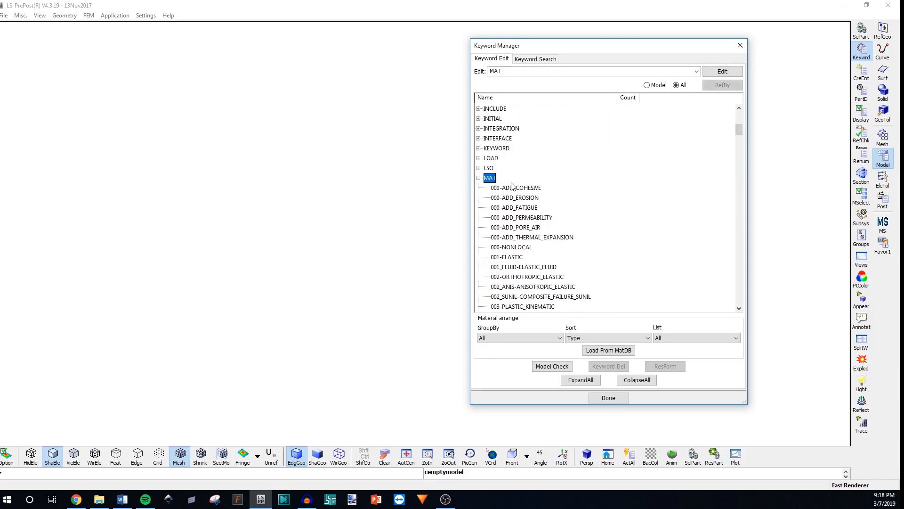
pyautogui.moveTo(501, 186)
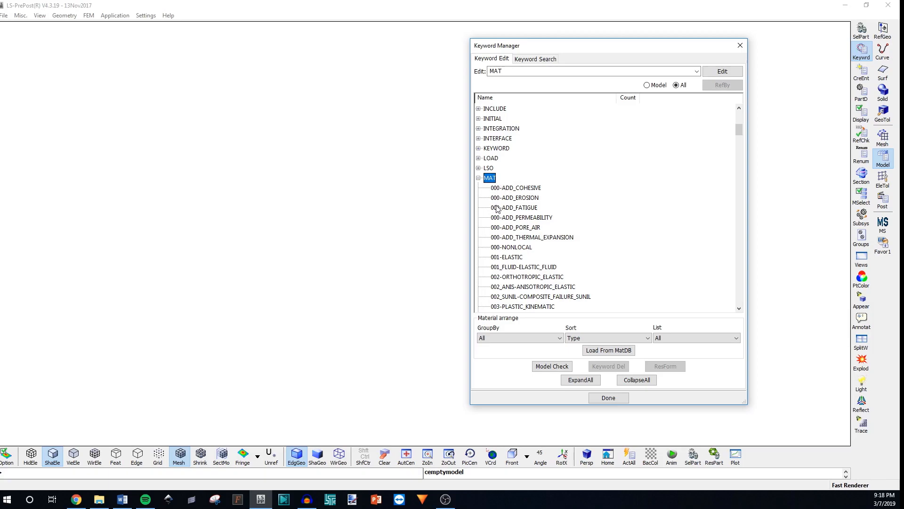
pyautogui.moveTo(496, 209)
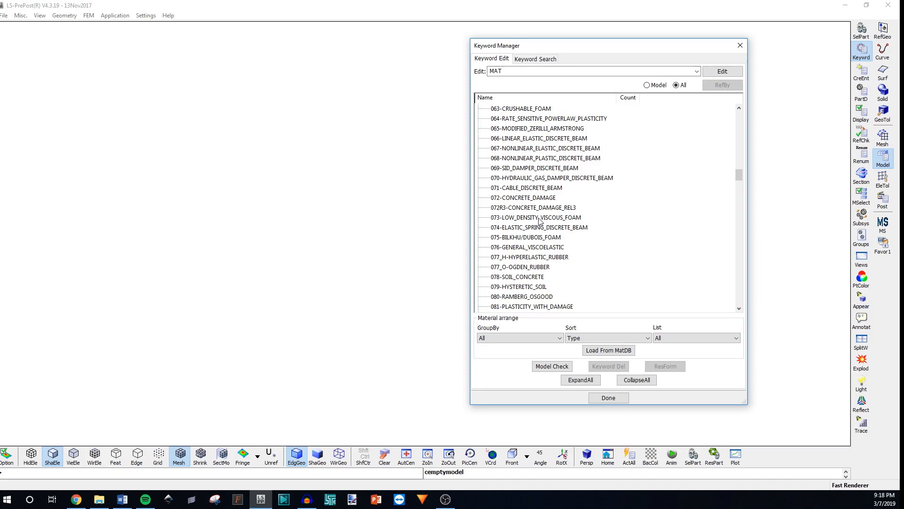
pyautogui.moveTo(521, 221)
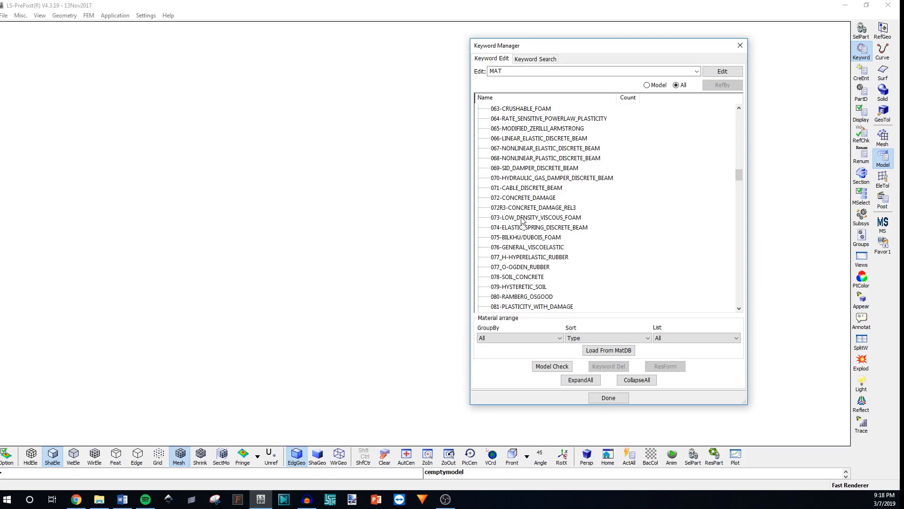